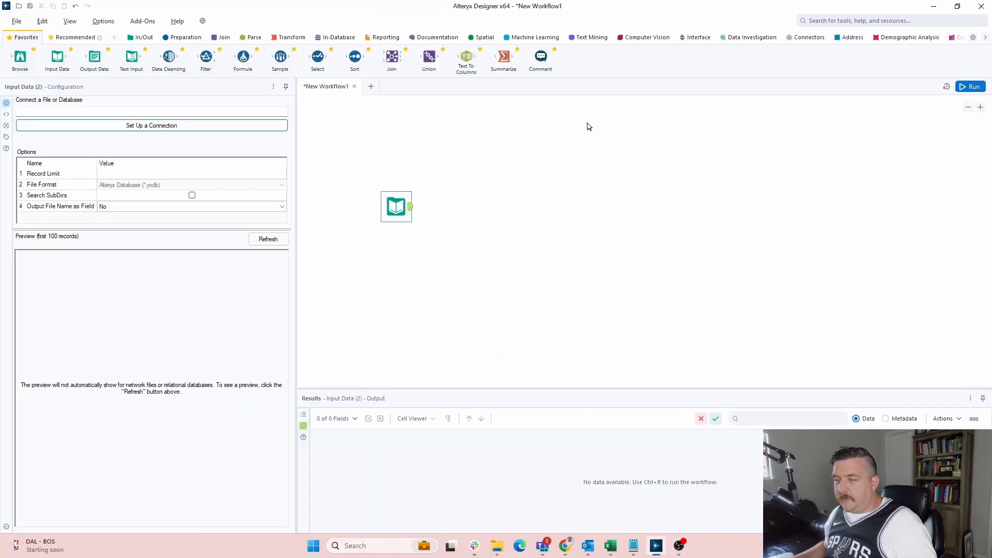
pyautogui.moveTo(395, 293)
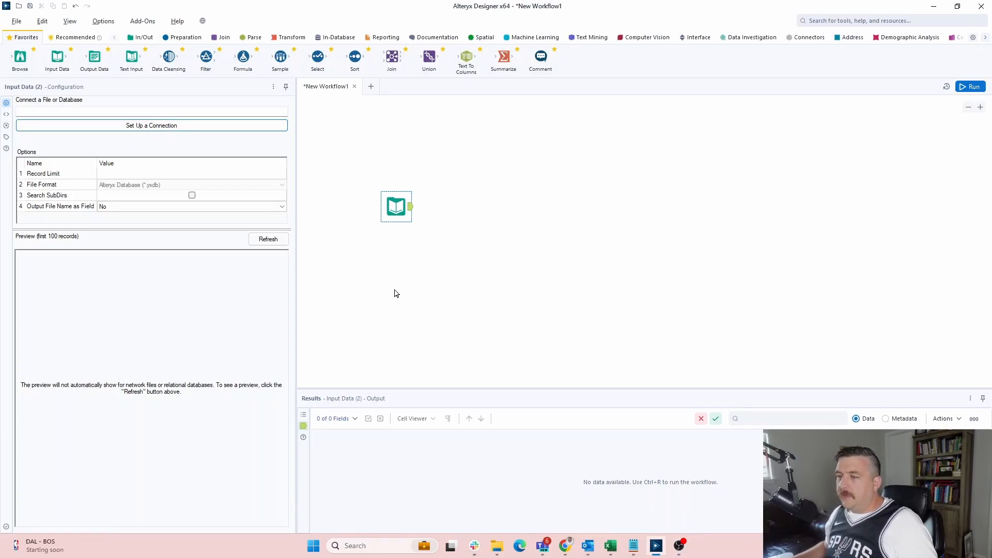
# Step: Choose the Apache Spark ODBC DSN-less Simba Databricks Unity Catalog data source type
pyautogui.click(152, 125)
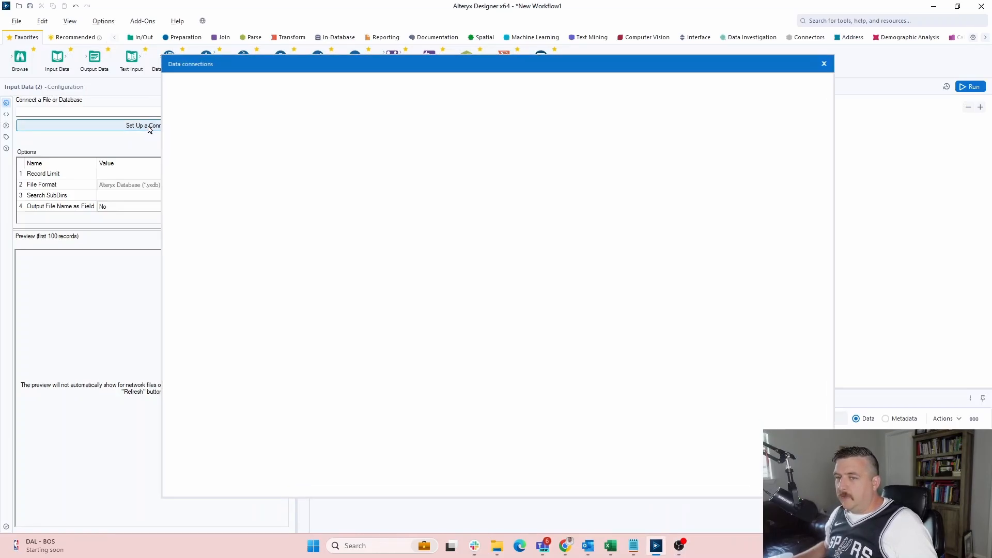
pyautogui.click(824, 63)
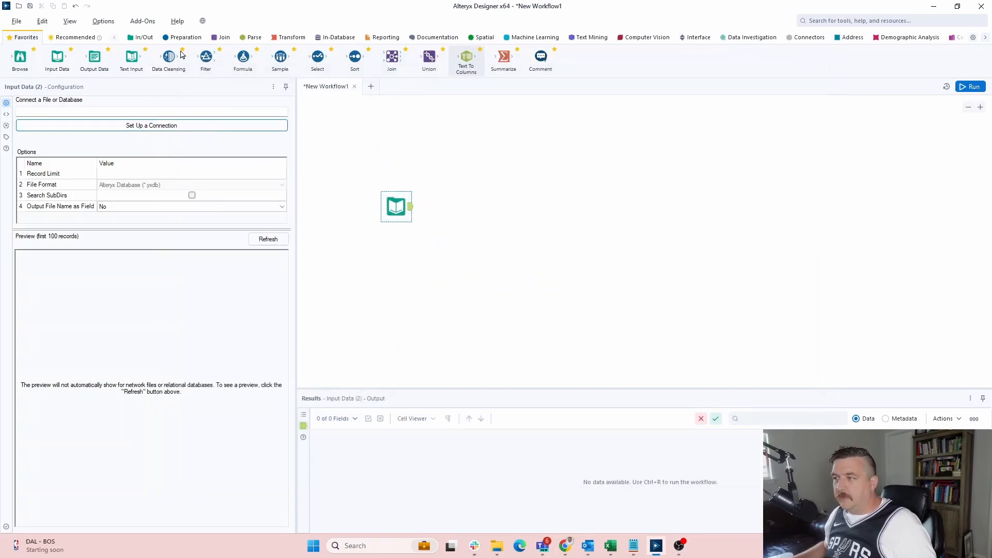
pyautogui.moveTo(234, 129)
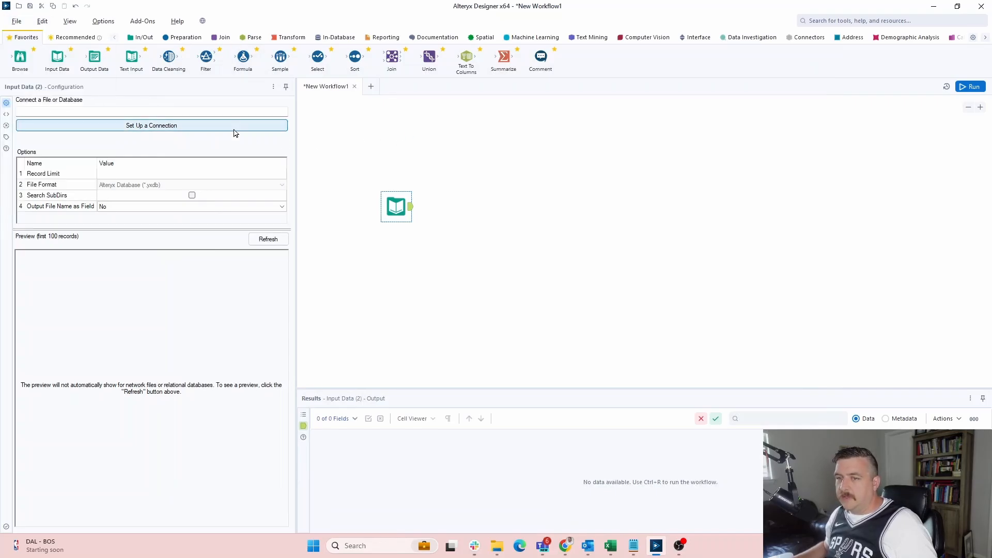
pyautogui.click(152, 125)
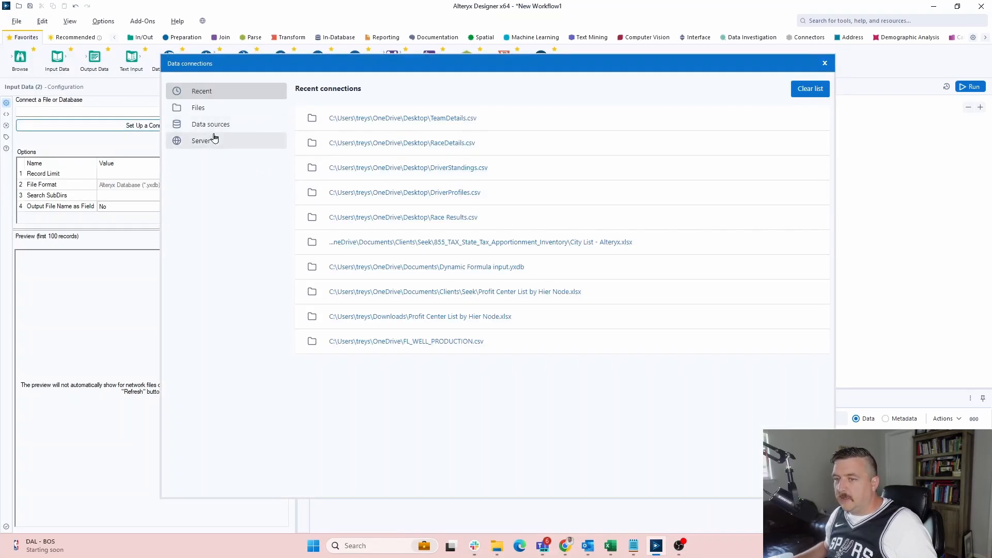
pyautogui.click(211, 124)
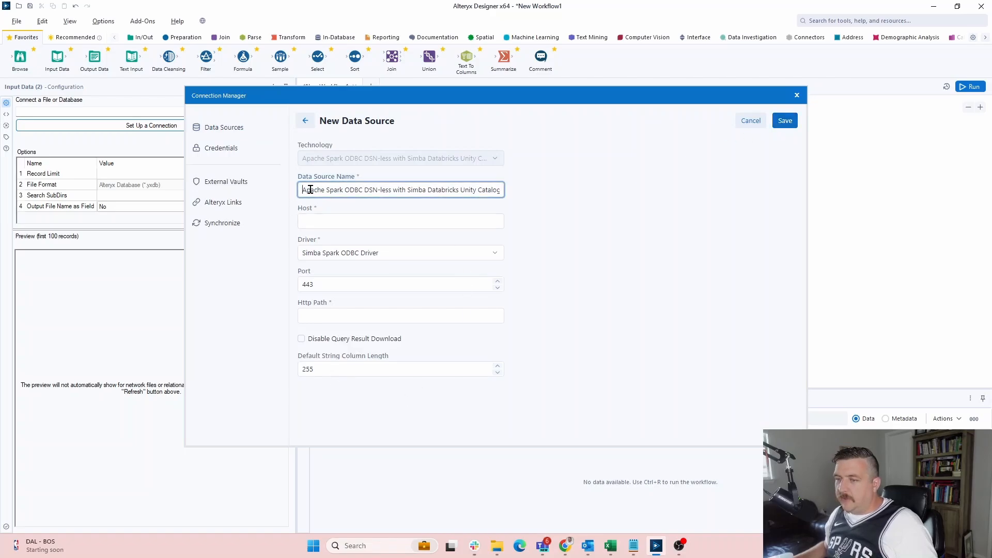
# Step: Name the data source 'Demo DBX', select the Host field, and switch windows
pyautogui.write('Dem')
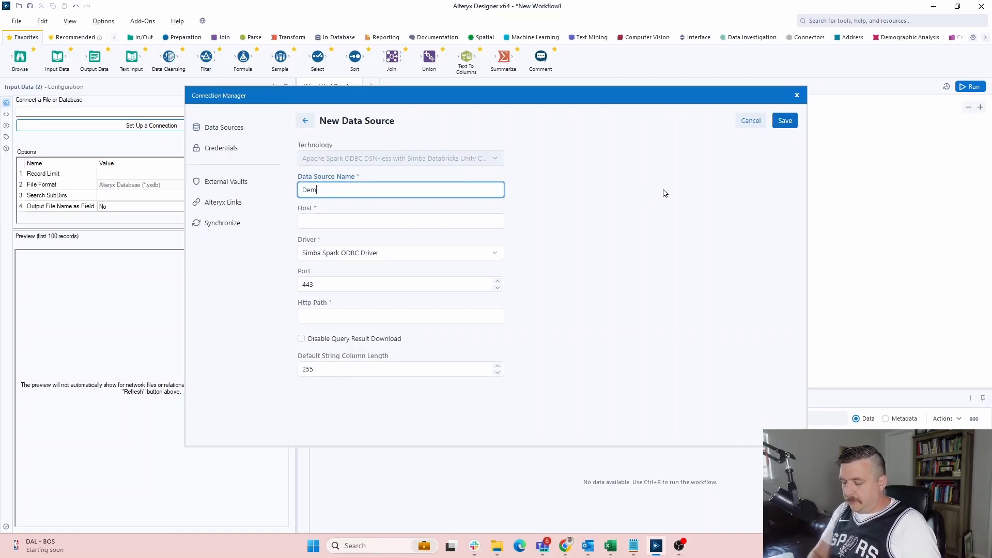
pyautogui.write('o DBX')
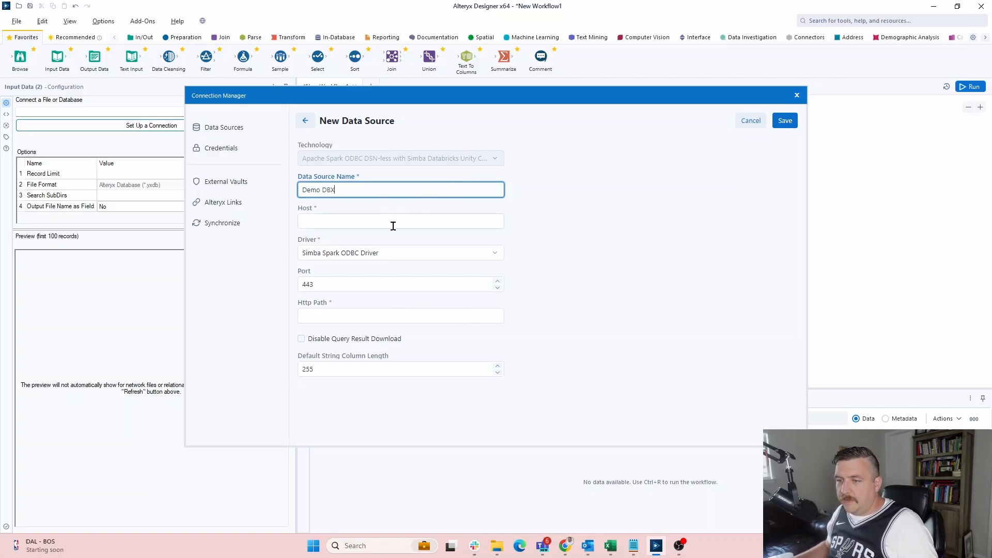
pyautogui.moveTo(635, 245)
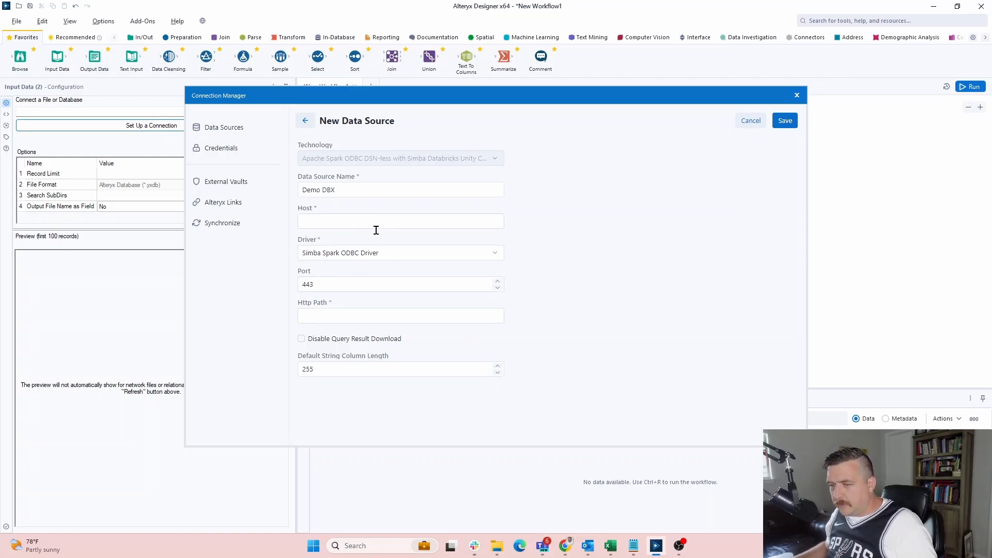
pyautogui.click(400, 220)
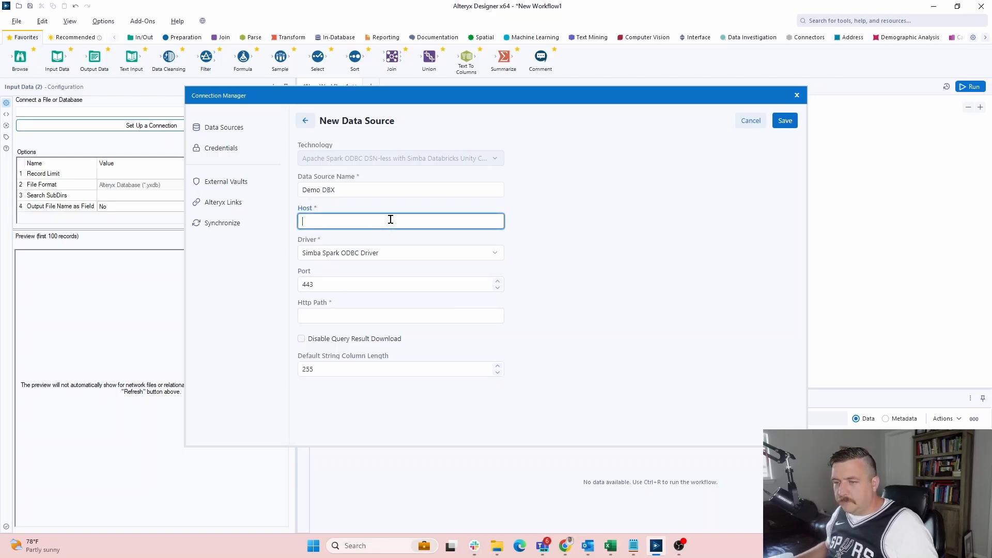
pyautogui.press('alt+tab')
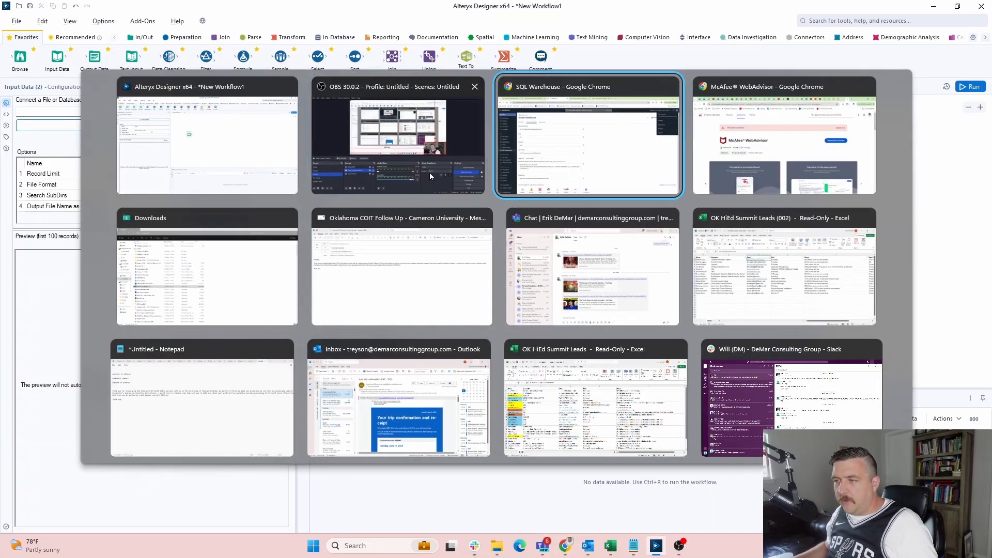
# Step: Copy the Starter Warehouse server hostname from its Databricks connection details
pyautogui.click(587, 134)
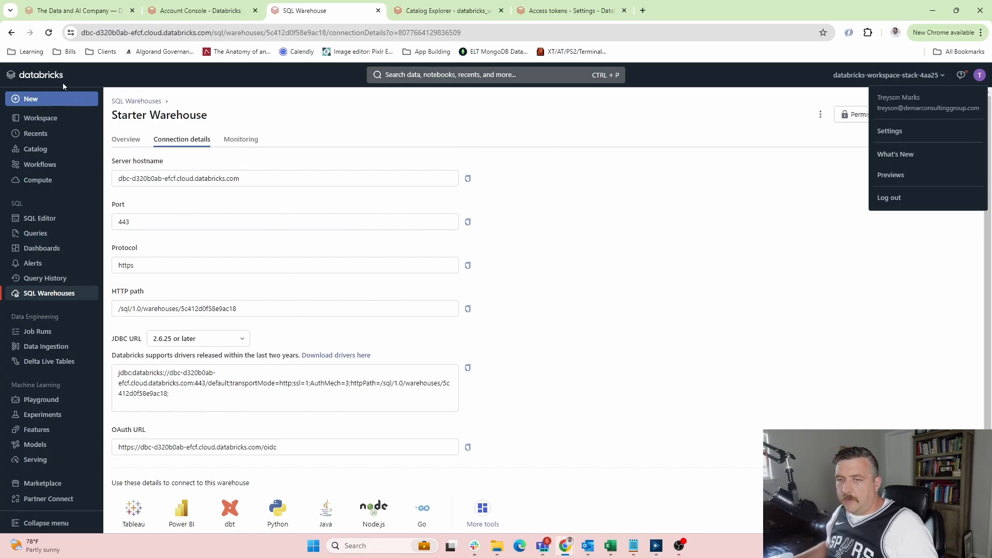
pyautogui.moveTo(140, 96)
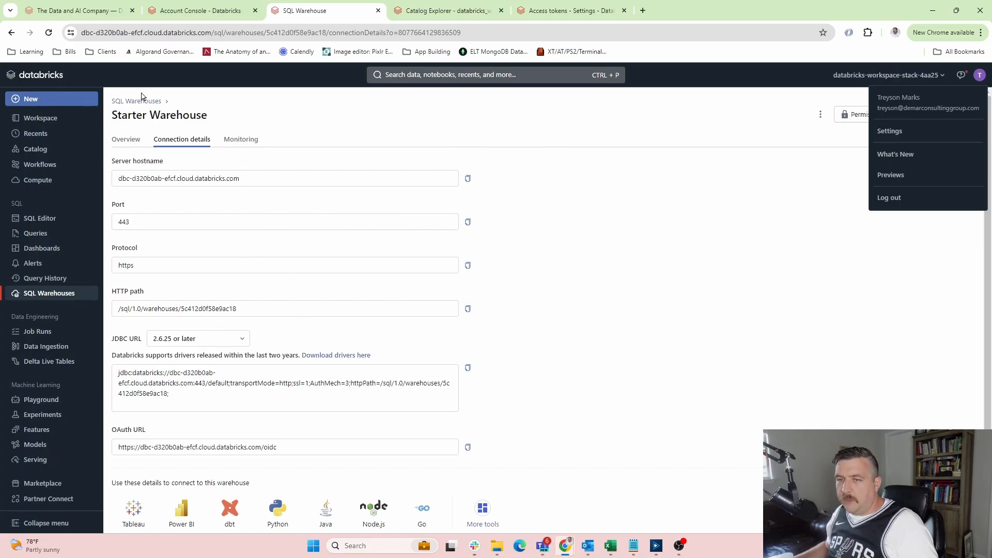
pyautogui.moveTo(147, 180)
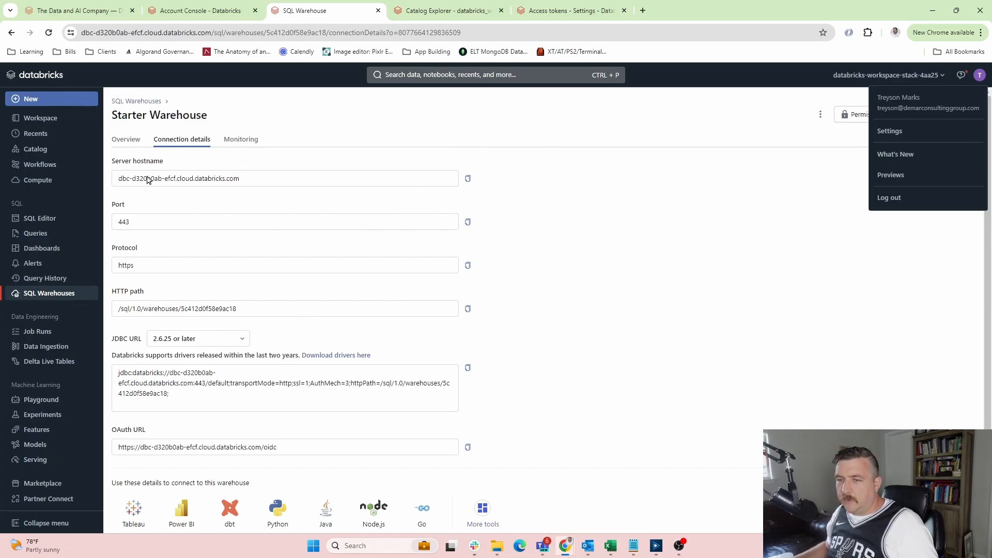
pyautogui.click(468, 178)
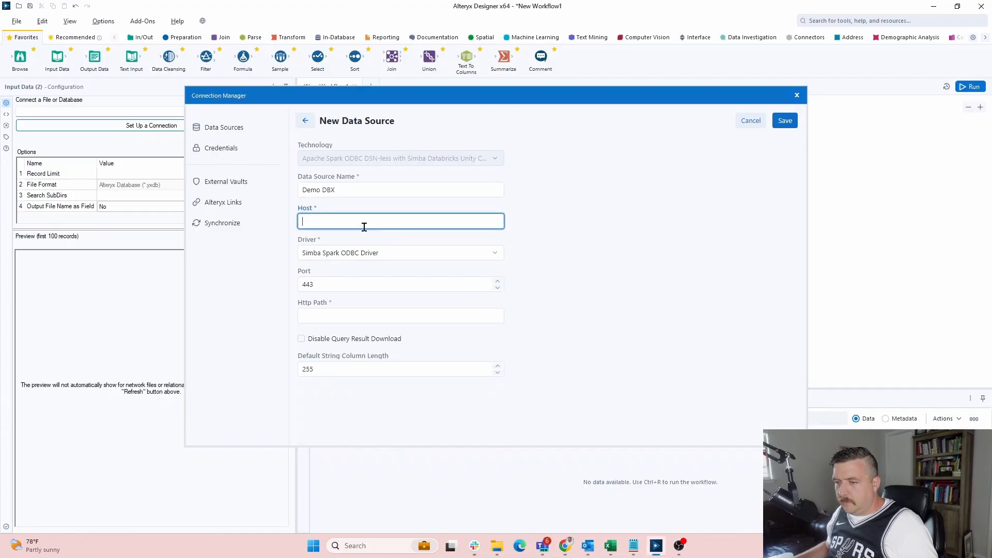
# Step: Save Demo DBX with host dbc-d320b0ab-efcf.cloud.databricks.com and path /sql/1.0/warehouses/5c412d0f58e9ac18
pyautogui.write('dbc-d320b0ab-efcf.cloud.databricks.com')
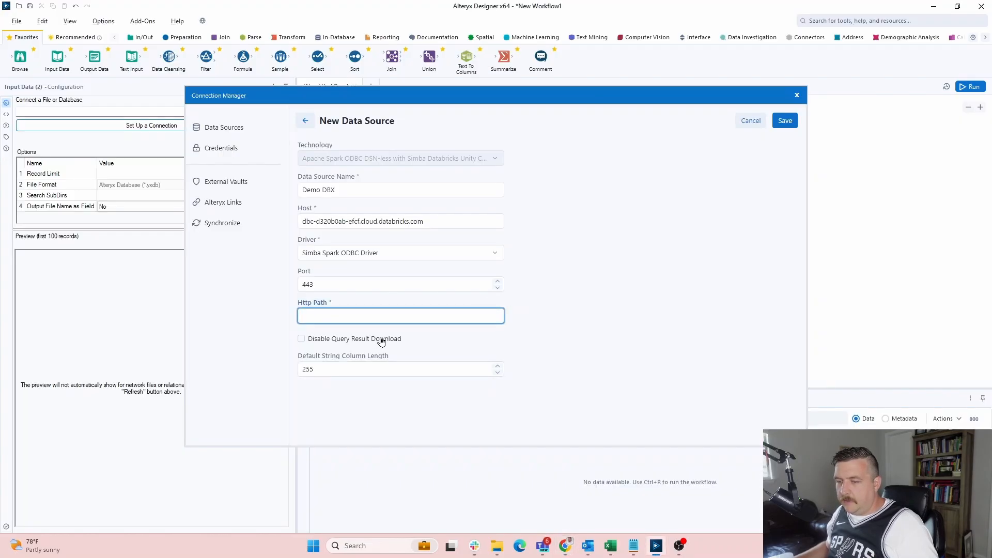
pyautogui.write('/sql/1.0/warehouses/5c412d0f58e9ac18')
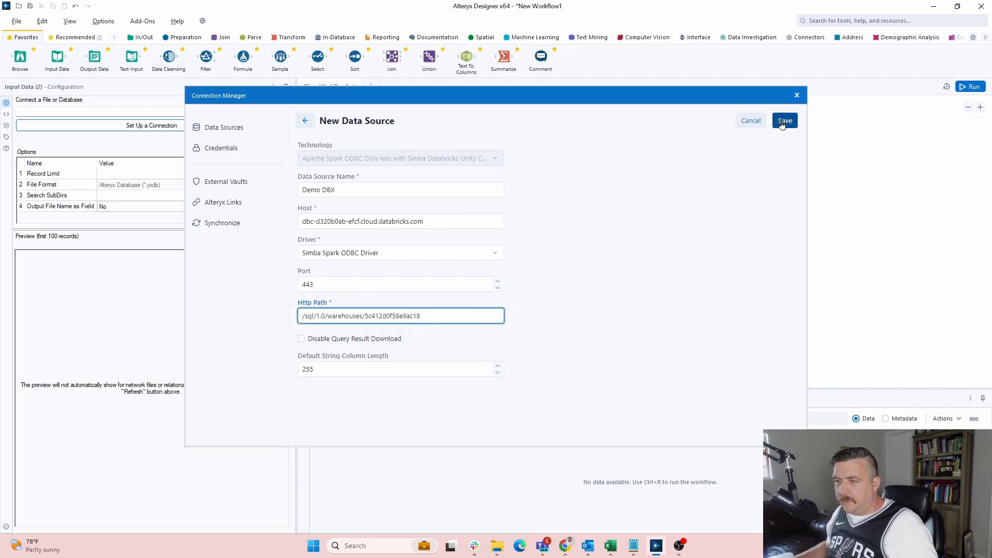
pyautogui.click(785, 121)
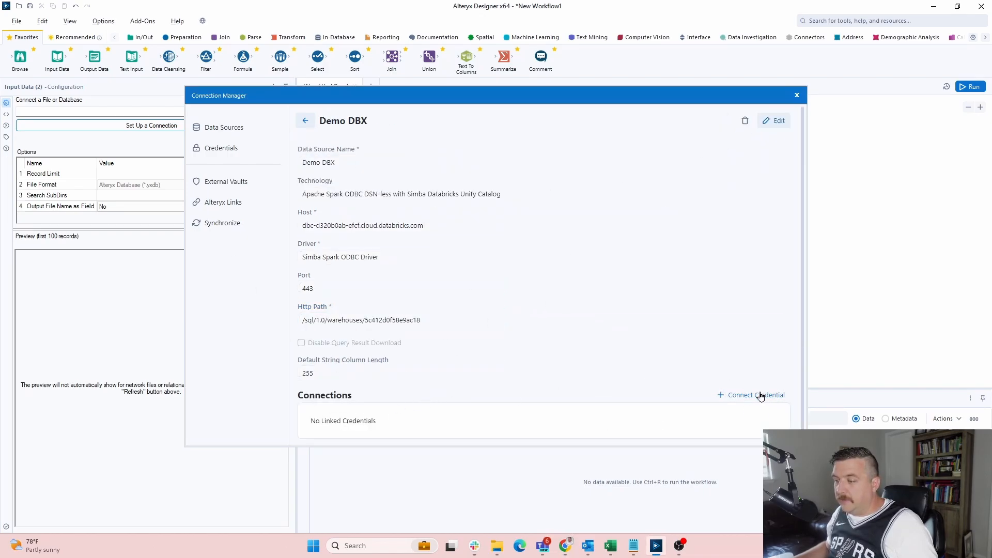
# Step: Create a new Demo DBX credential named 'DBX TOKEN' and begin entering the username
pyautogui.click(755, 395)
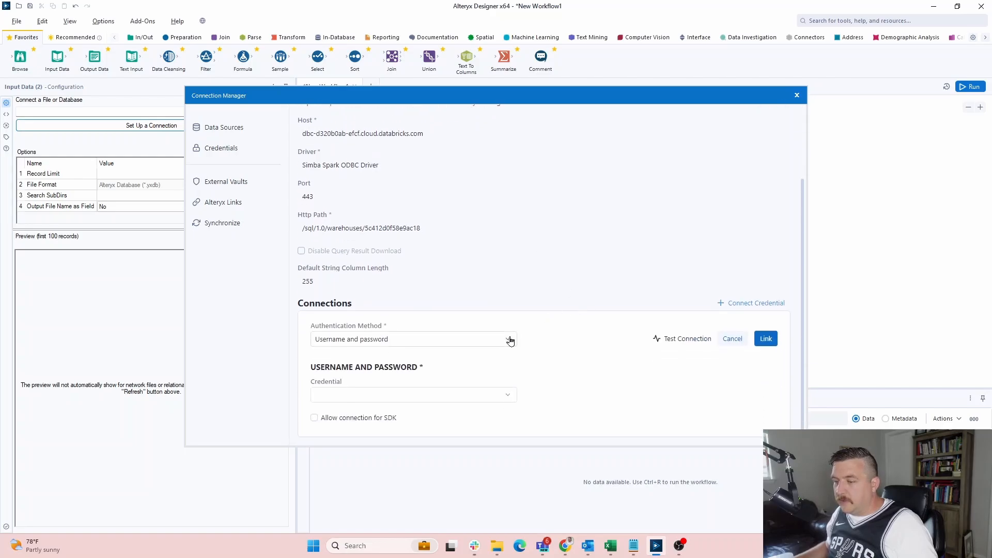
pyautogui.click(509, 339)
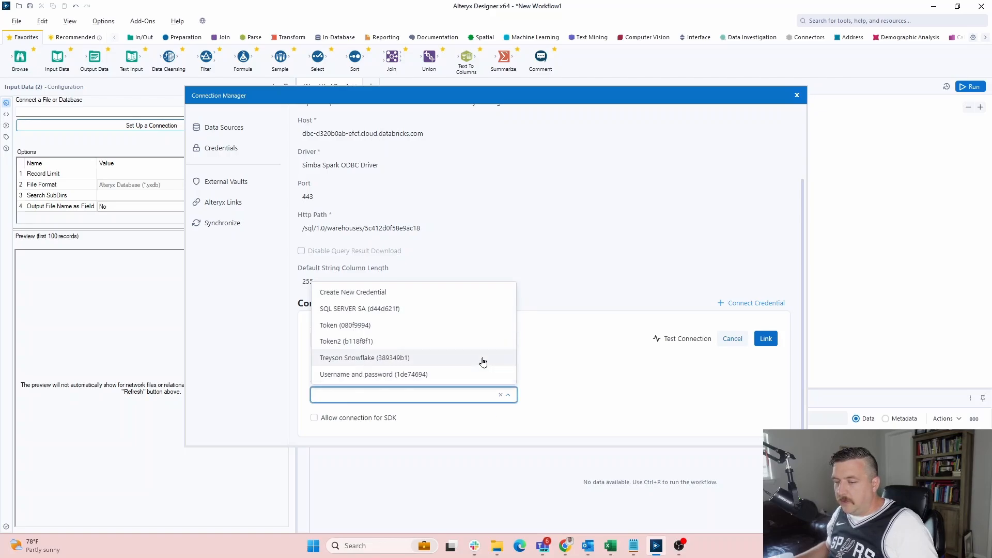
pyautogui.moveTo(380, 291)
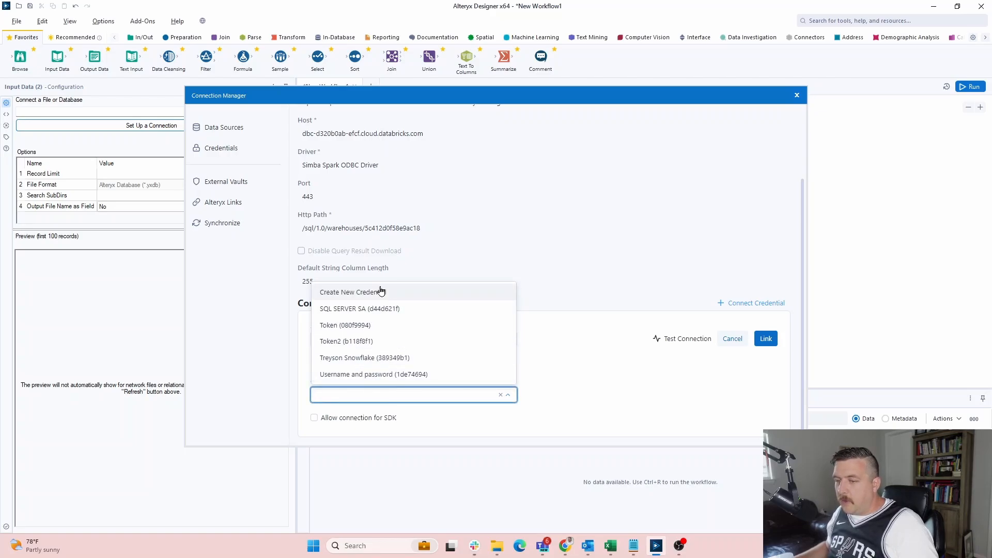
pyautogui.click(352, 291)
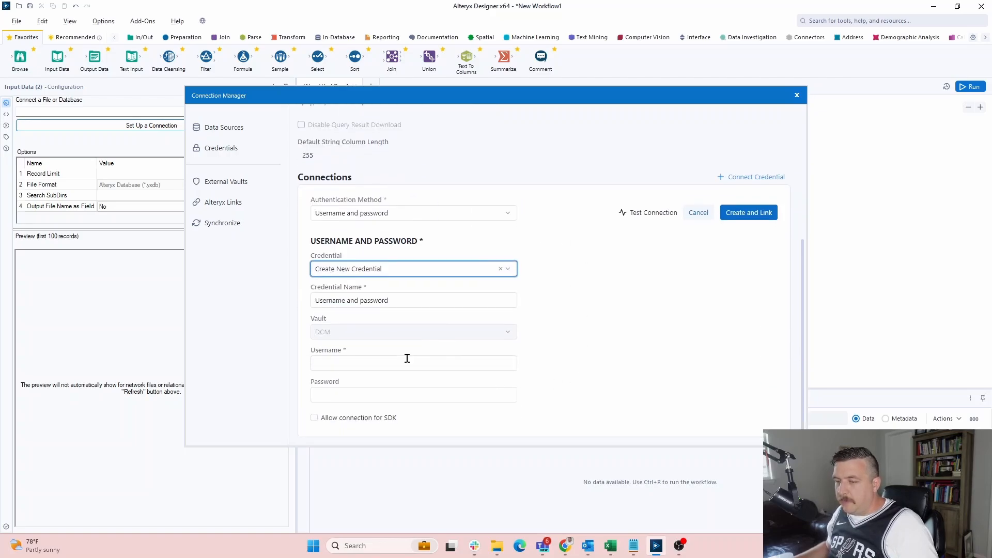
pyautogui.click(414, 363)
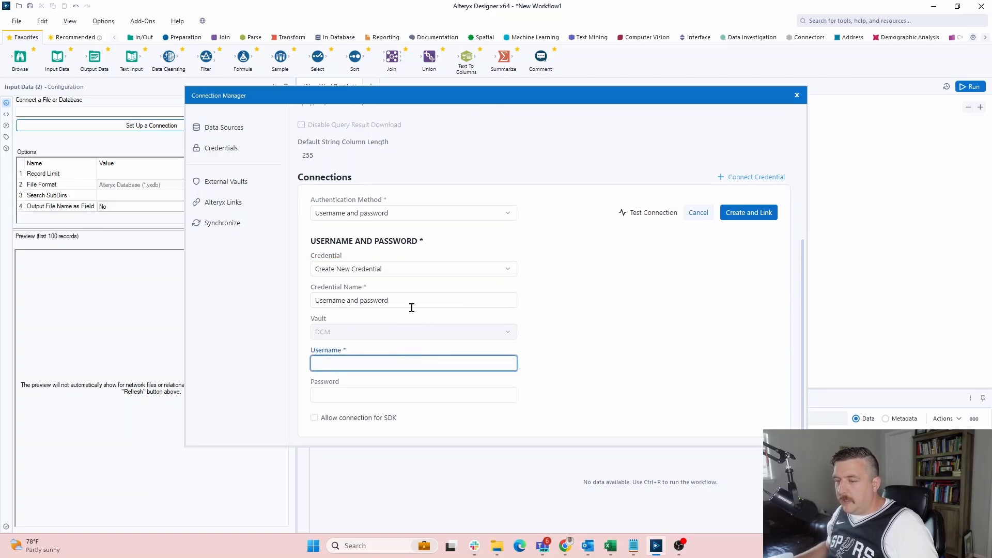
pyautogui.tripleClick(414, 300)
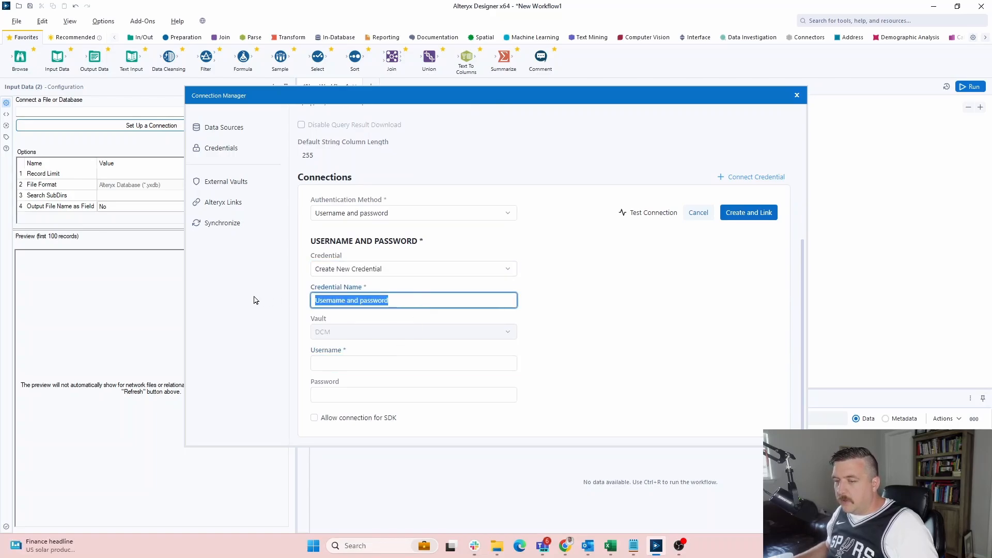
pyautogui.moveTo(699, 290)
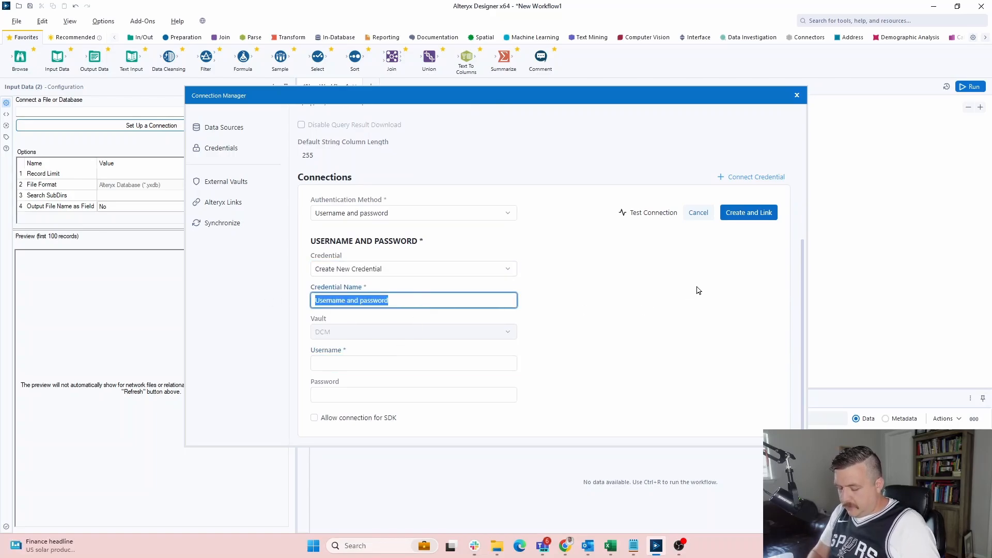
pyautogui.write('DBX')
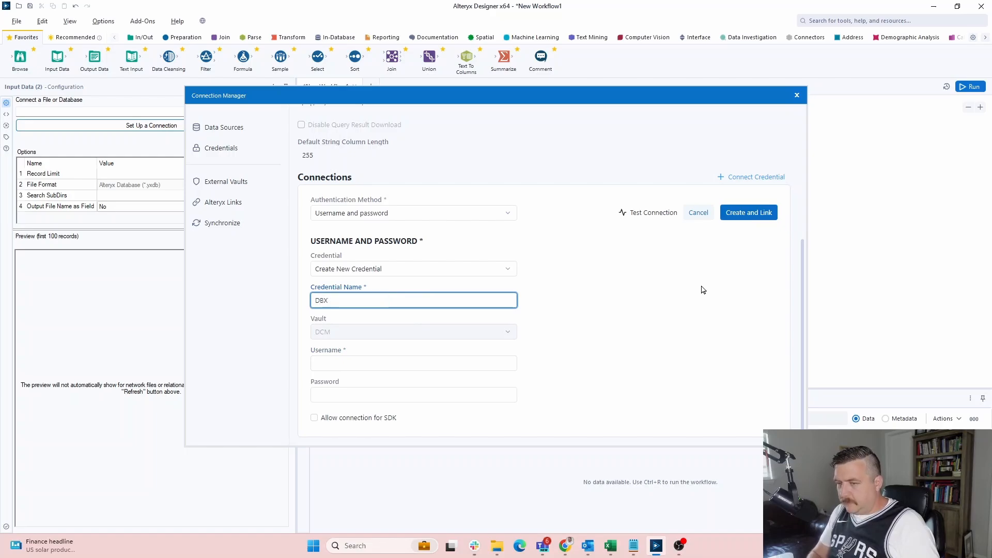
pyautogui.write('TOKEN')
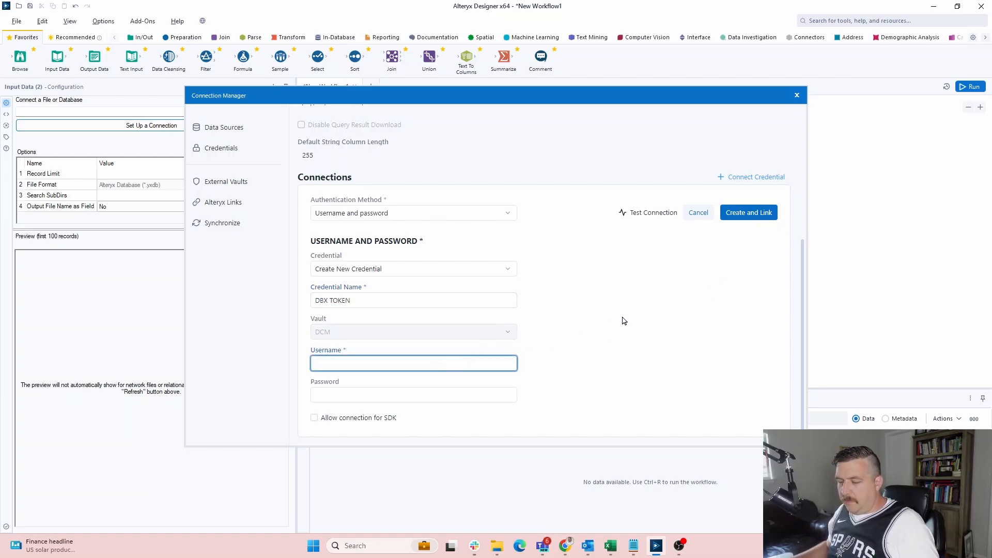
pyautogui.write('to')
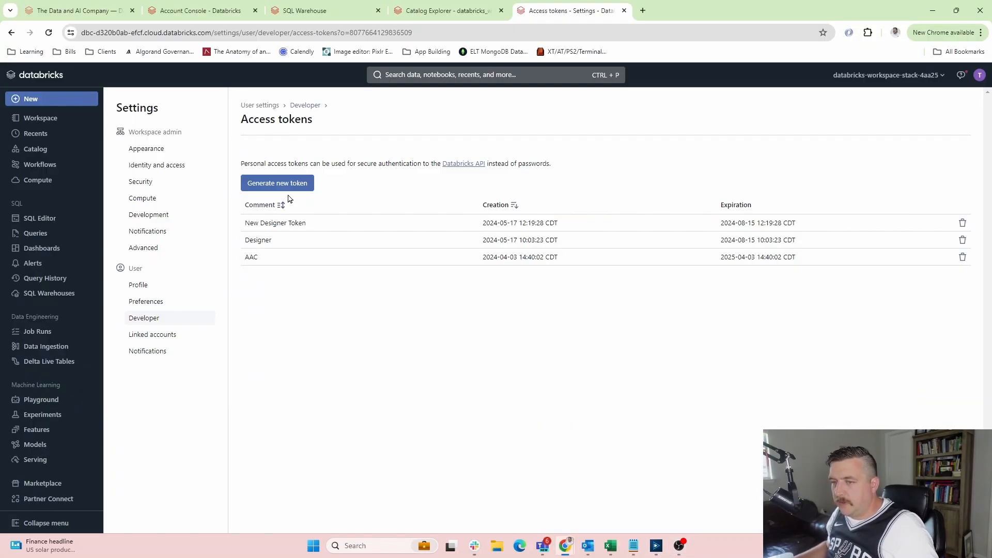
# Step: Generate and copy a Databricks token with comment AYXDBX and 1-day lifetime
pyautogui.click(276, 183)
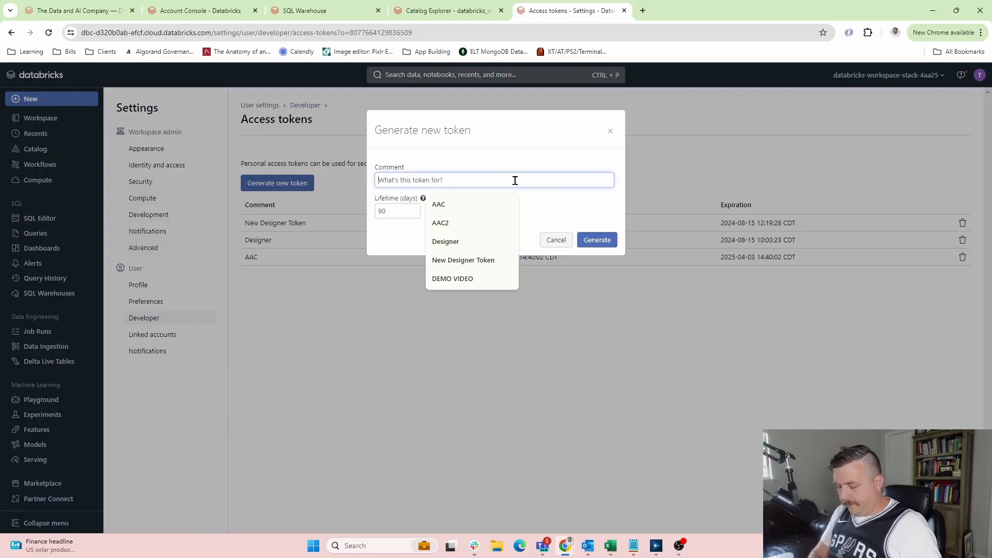
pyautogui.write('AV')
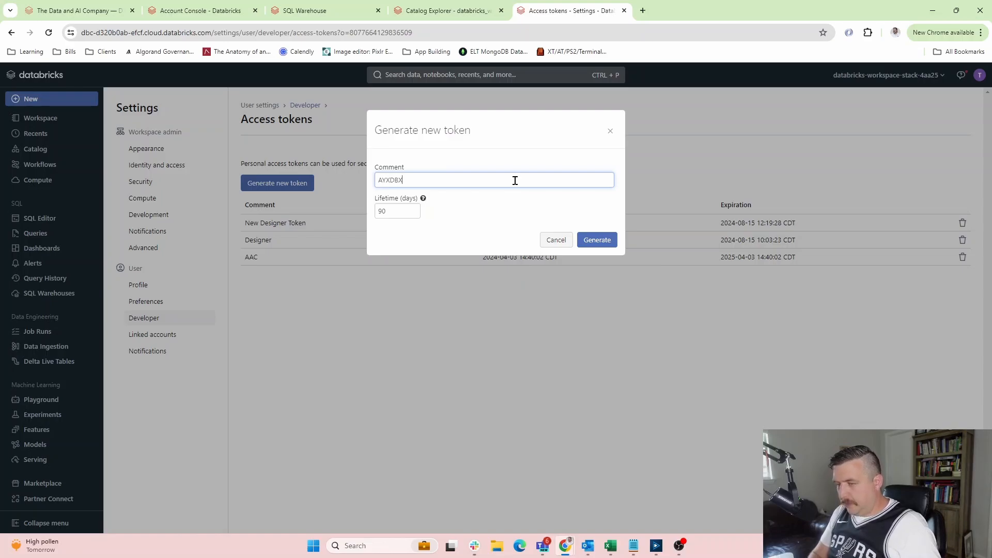
pyautogui.write('1')
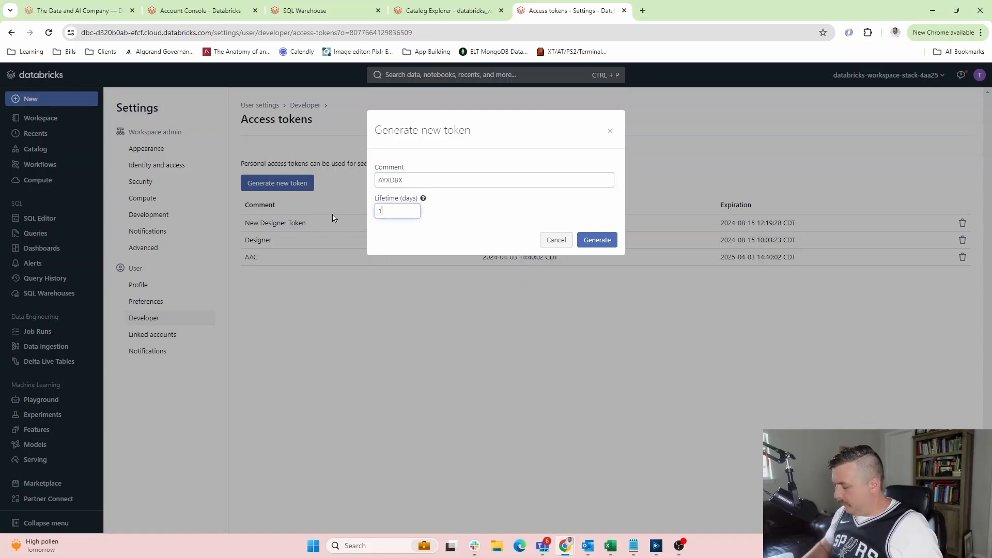
pyautogui.click(595, 239)
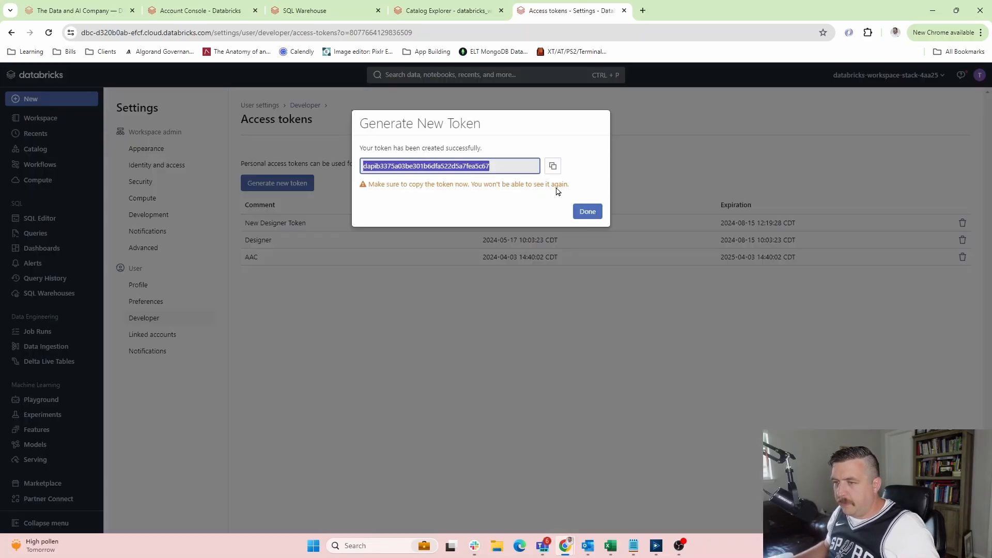
pyautogui.click(552, 166)
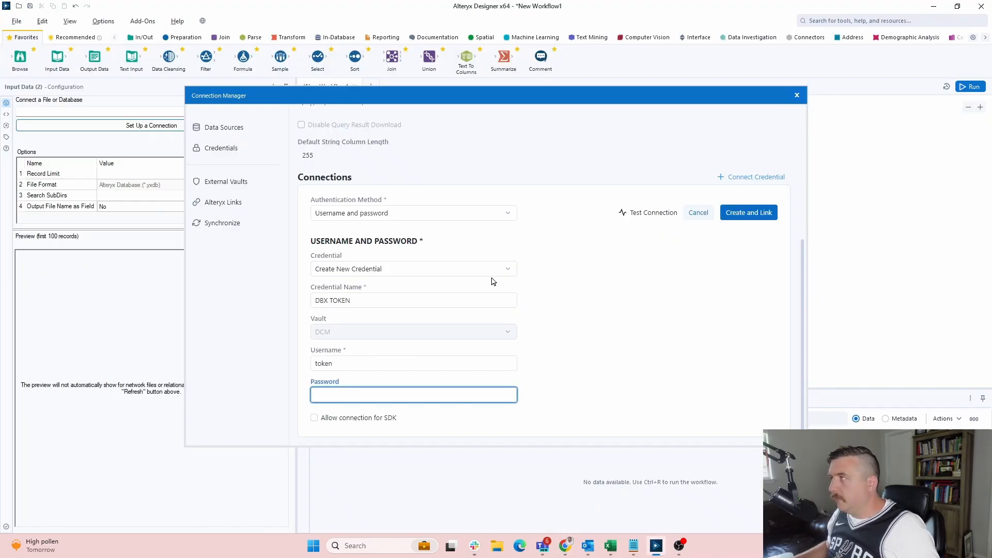
pyautogui.moveTo(428, 341)
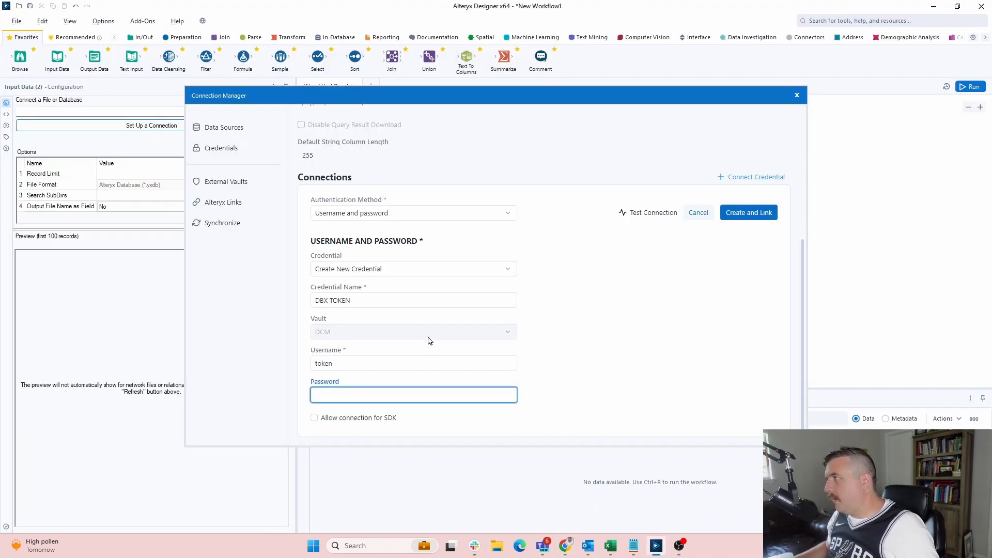
pyautogui.moveTo(461, 332)
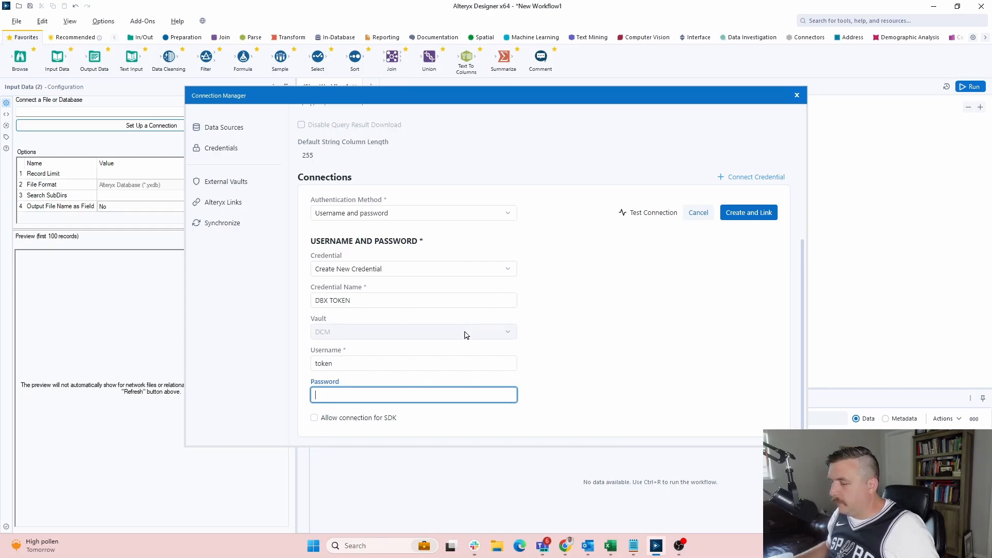
pyautogui.moveTo(625, 378)
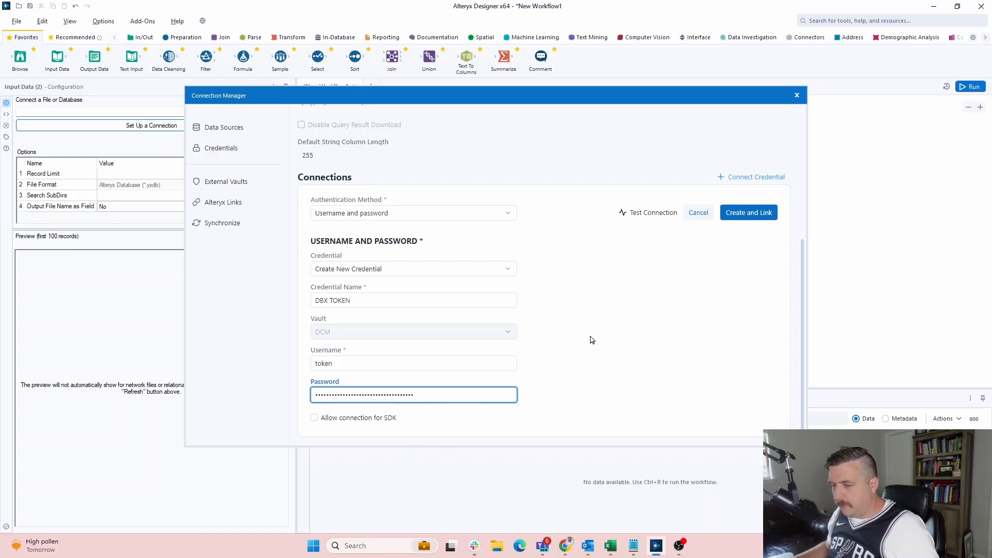
pyautogui.moveTo(688, 315)
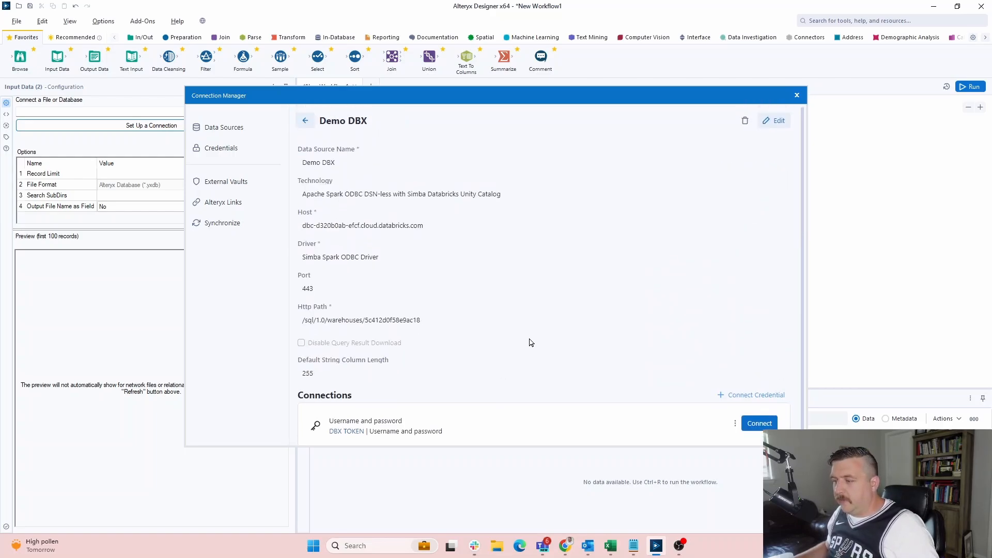
# Step: Connect to Demo DBX using DBX TOKEN and browse the Databricks and Snowflake tables
pyautogui.click(798, 95)
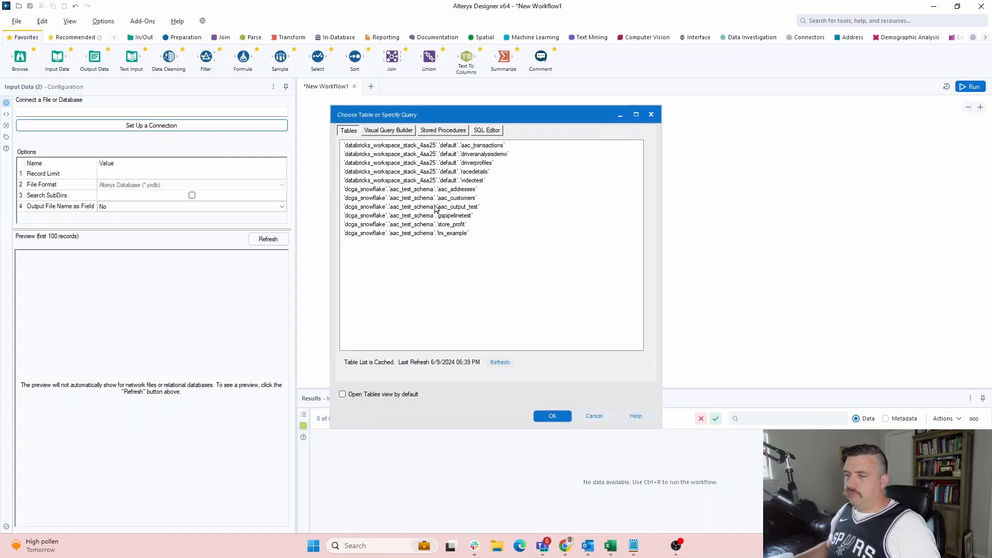
pyautogui.click(388, 130)
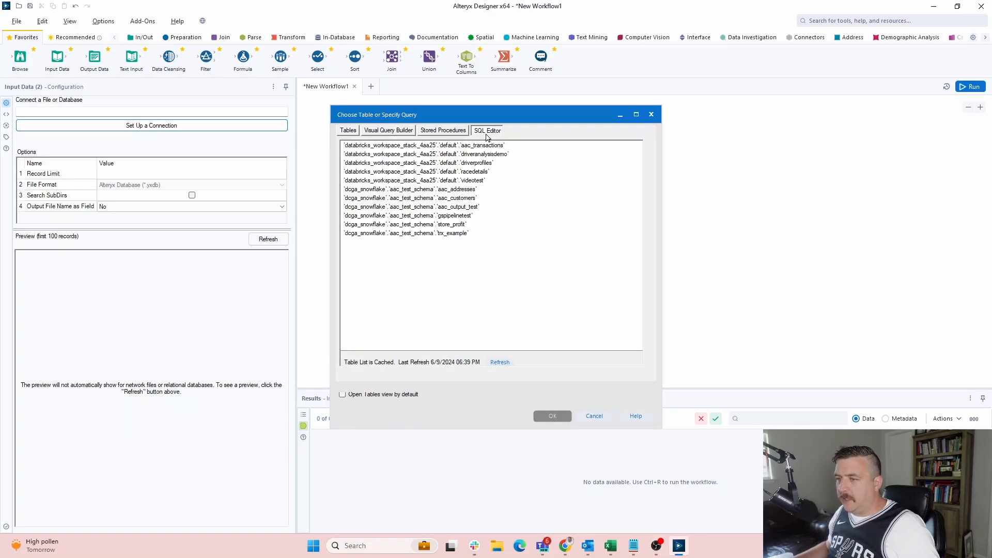
pyautogui.click(347, 130)
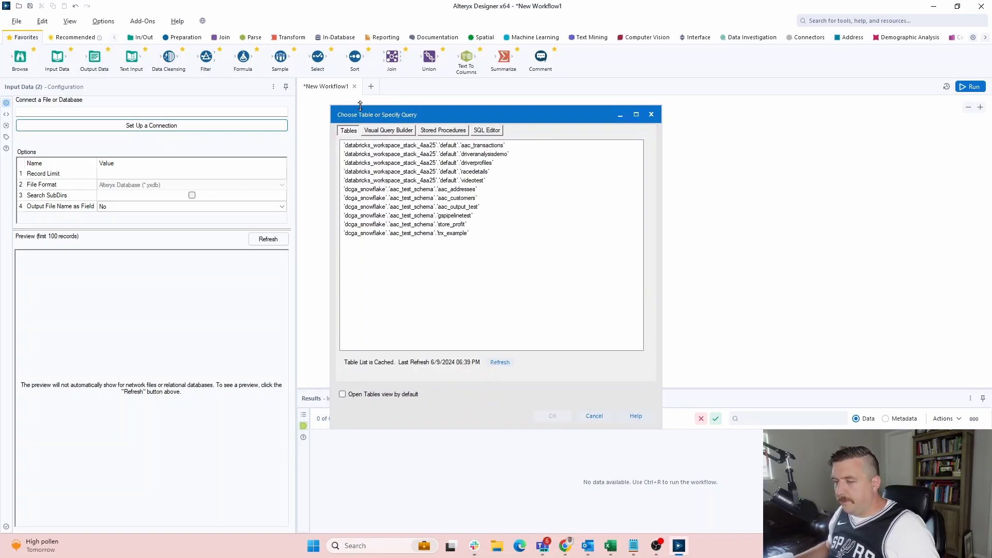
# Step: Close the table chooser and fill a Text Input with a 'Sample' column value 1
pyautogui.click(594, 415)
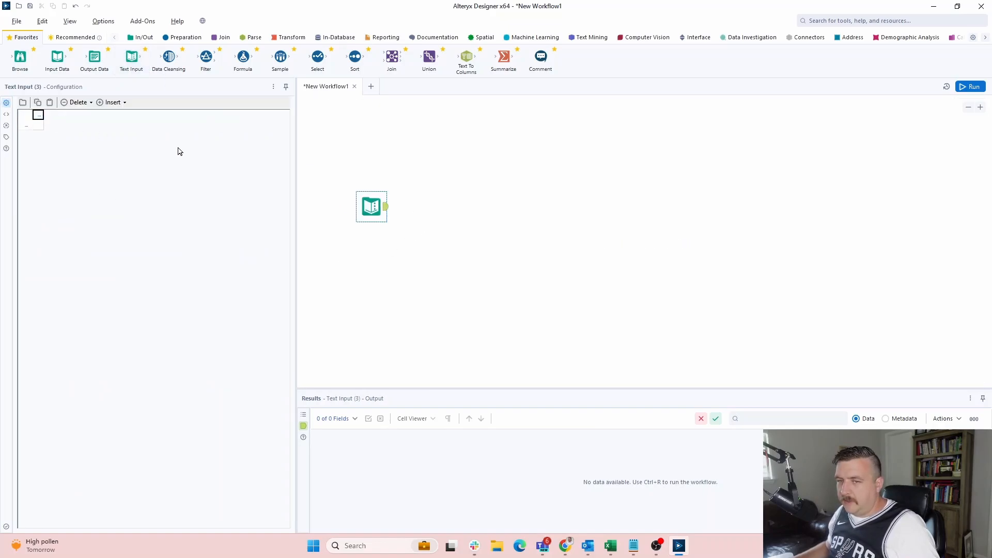
pyautogui.write('Sapl')
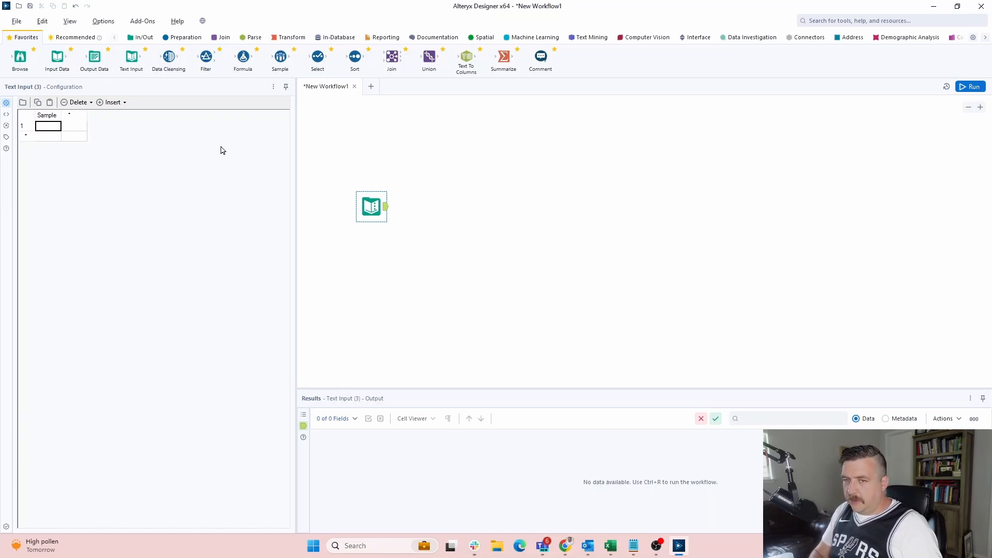
pyautogui.write('1')
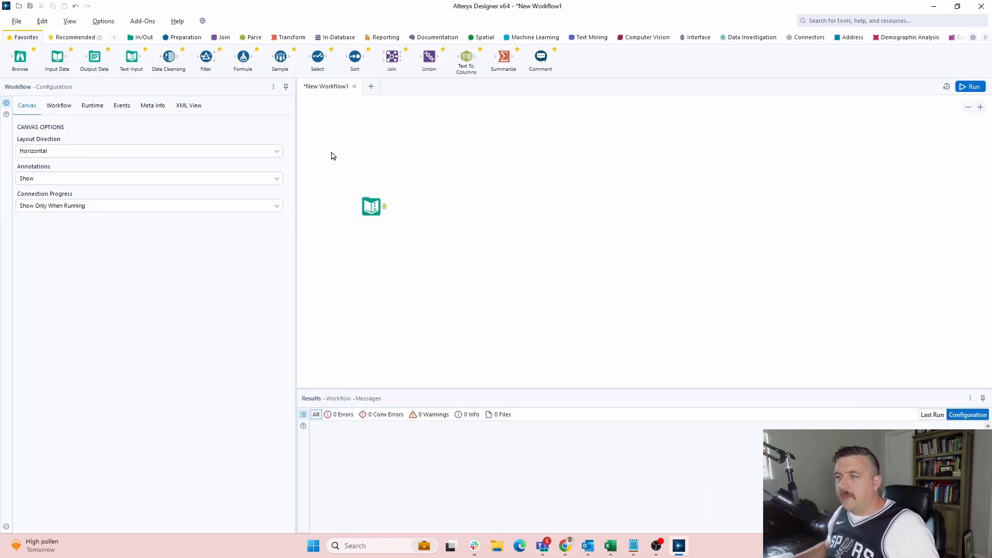
pyautogui.moveTo(310, 224)
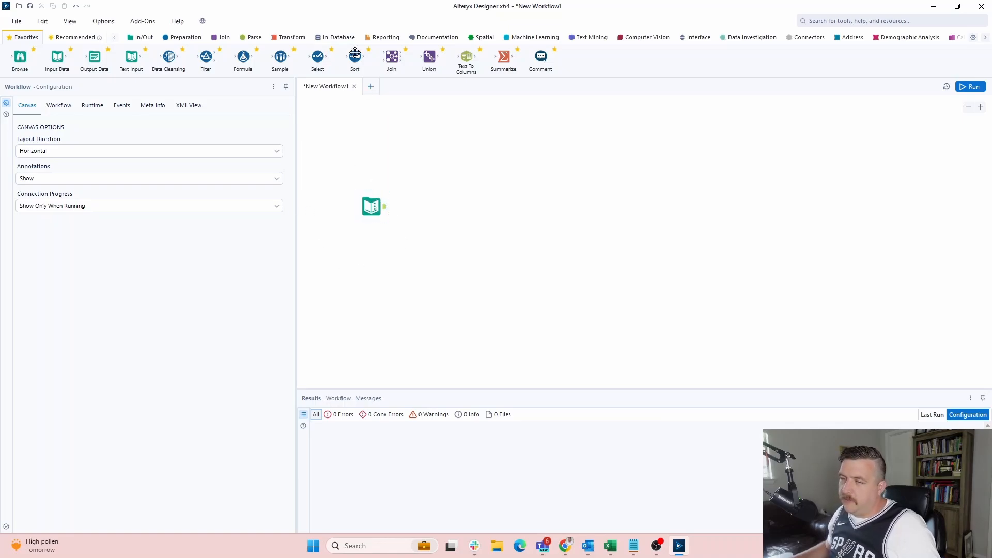
# Step: Add Data Stream In after Text Input and open Manage Connections from its list
pyautogui.click(335, 37)
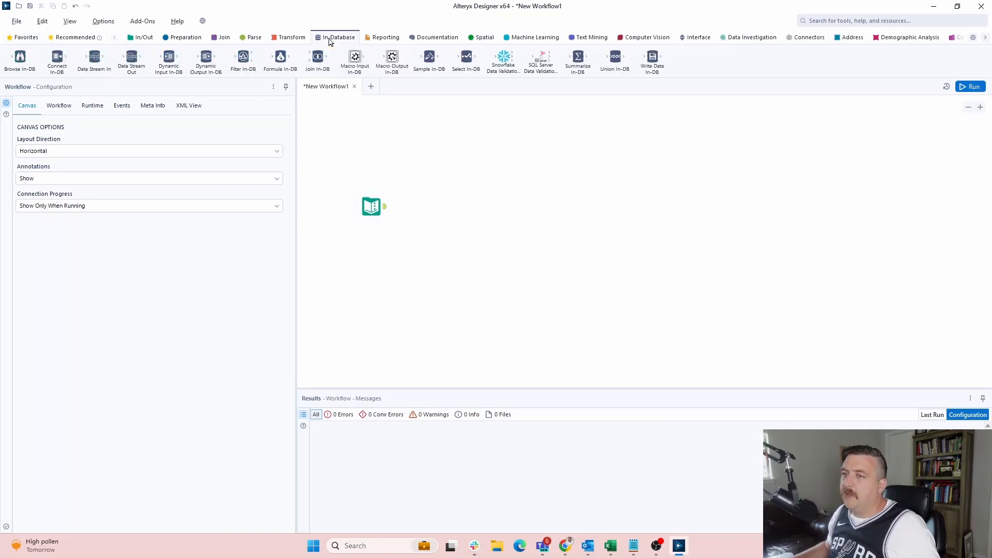
pyautogui.moveTo(447, 283)
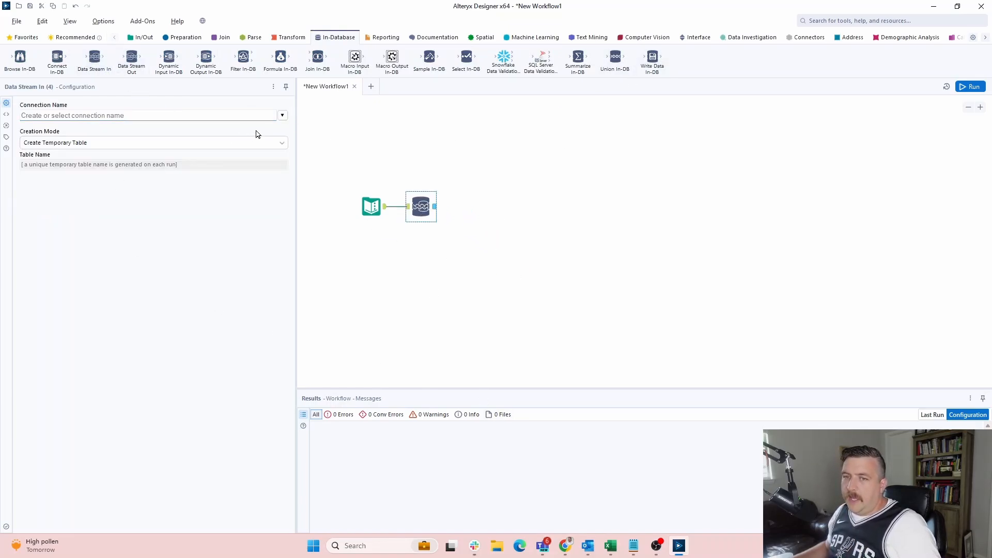
pyautogui.click(282, 115)
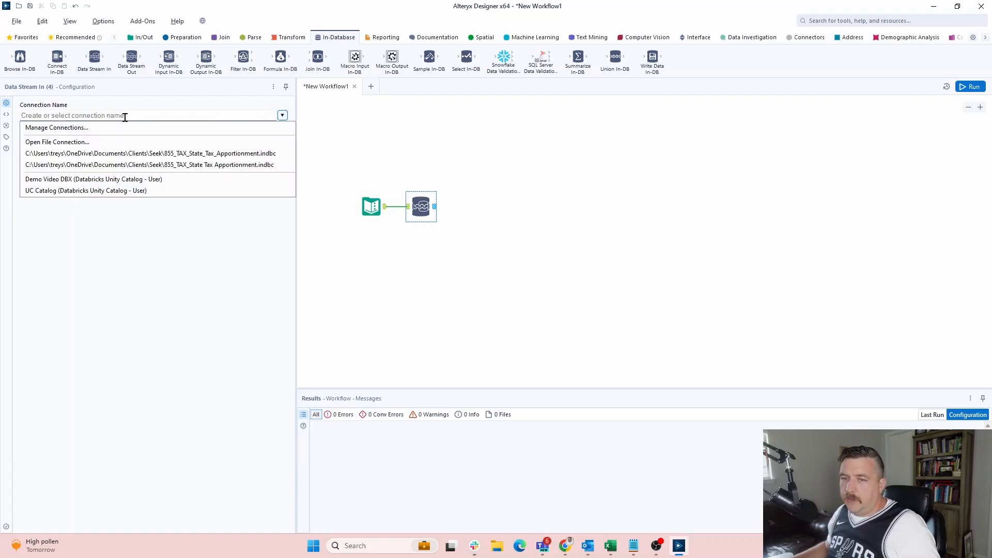
pyautogui.click(56, 127)
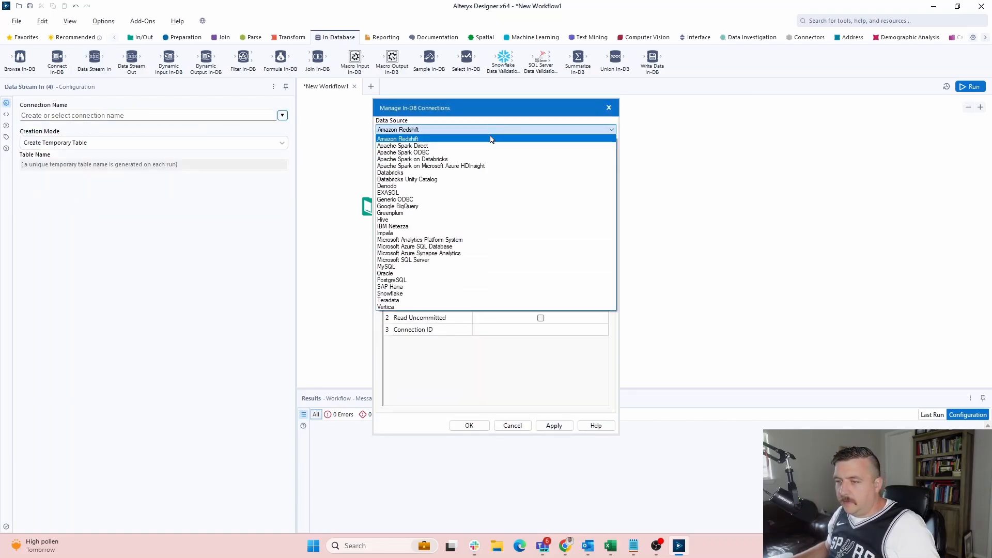
# Step: Create in-DB connection DBXDEMO using Databricks Unity Catalog as the read driver
pyautogui.click(406, 179)
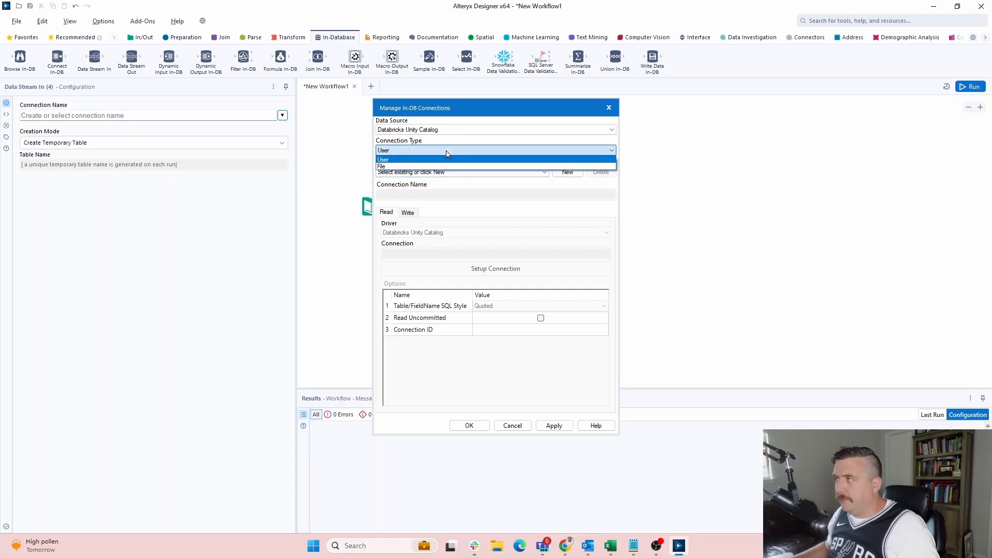
pyautogui.moveTo(473, 151)
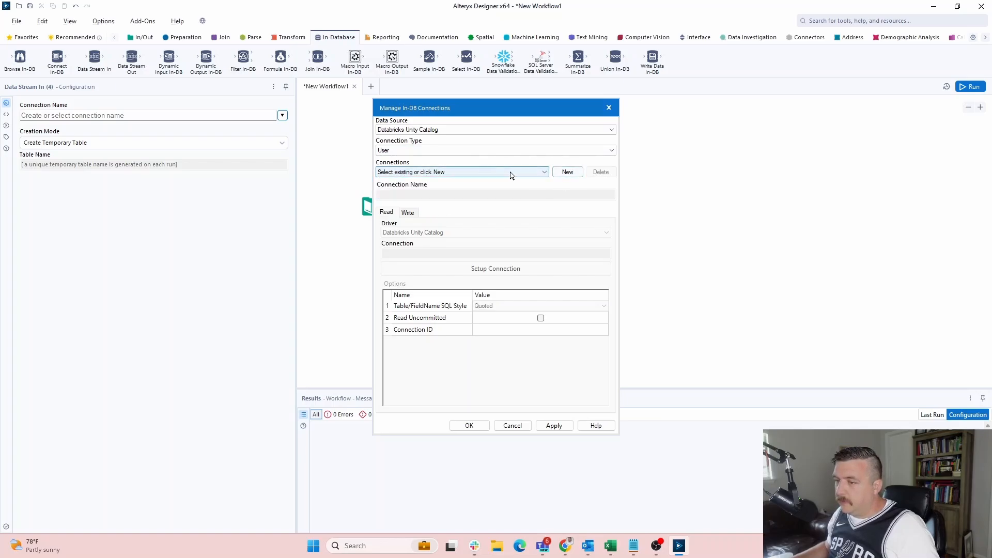
pyautogui.click(491, 193)
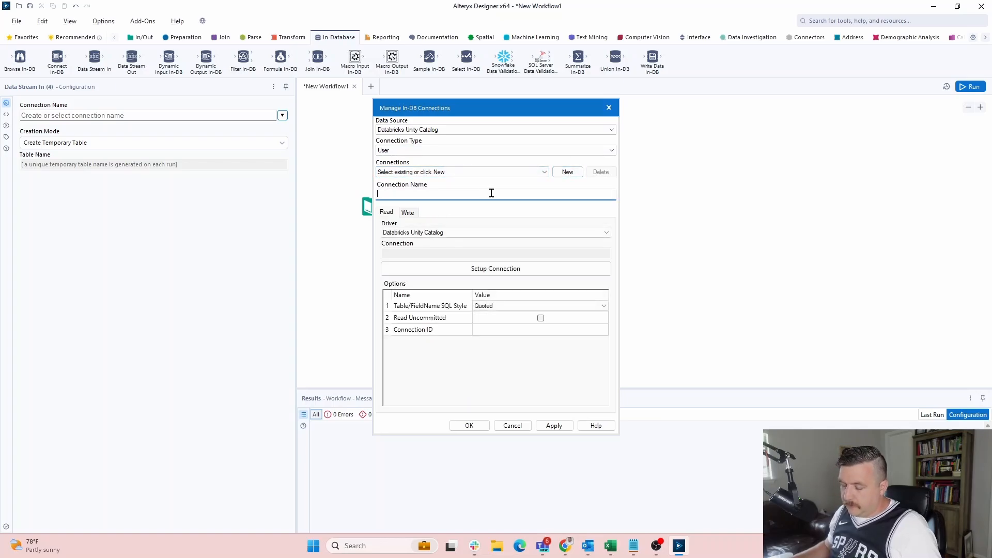
pyautogui.write('DBX')
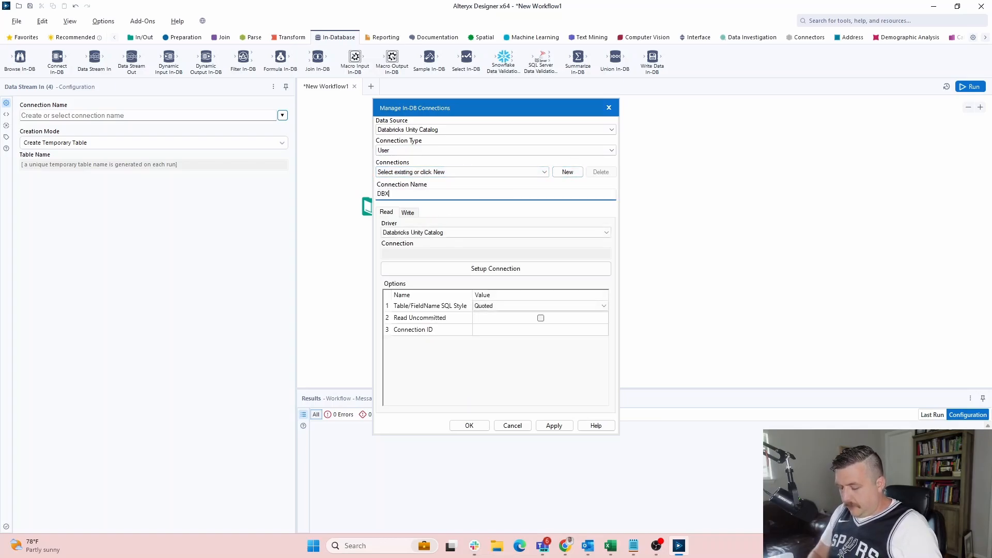
pyautogui.write('DEMO')
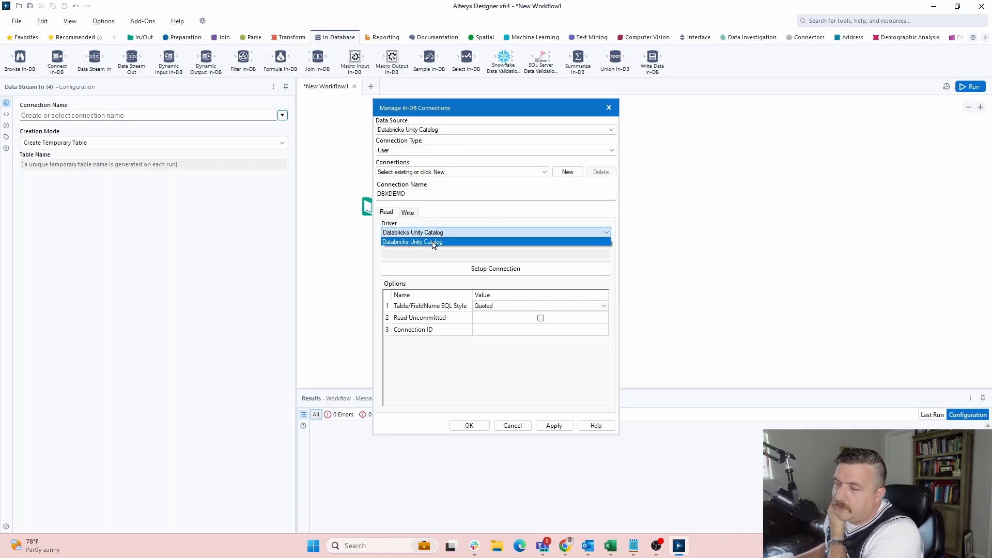
pyautogui.click(432, 241)
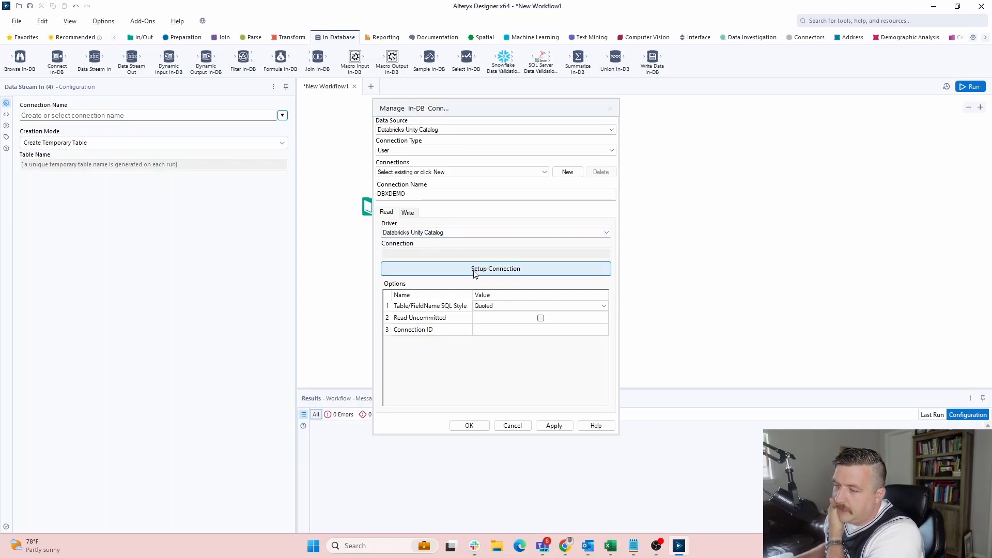
# Step: Connect DBXDEMO's read side to Demo DBX with the DBX TOKEN credential, then view write settings
pyautogui.click(496, 268)
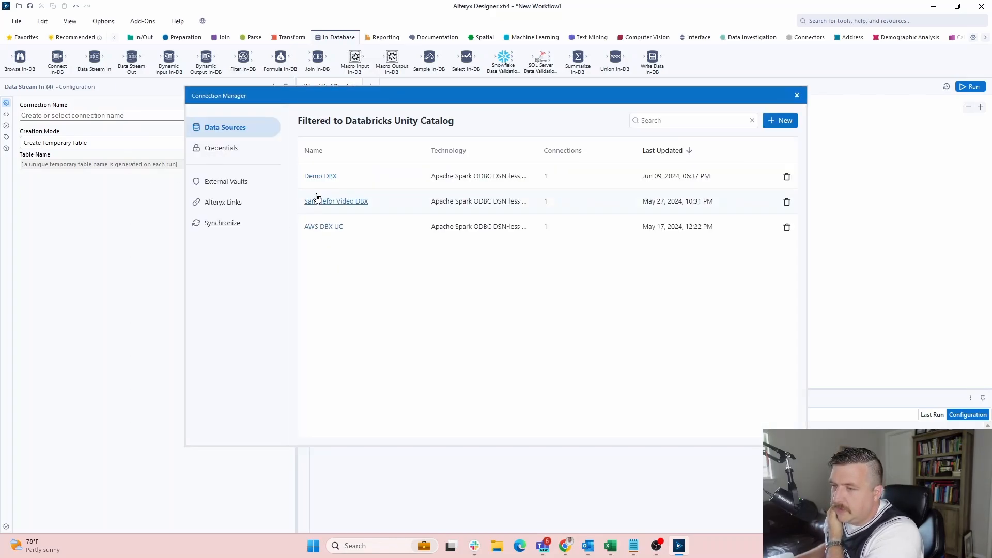
pyautogui.click(320, 176)
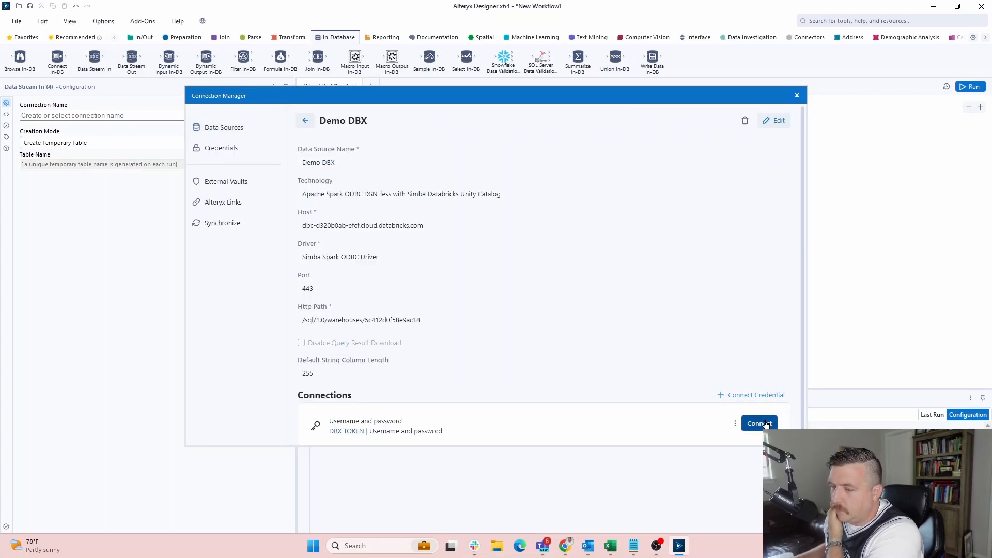
pyautogui.click(758, 424)
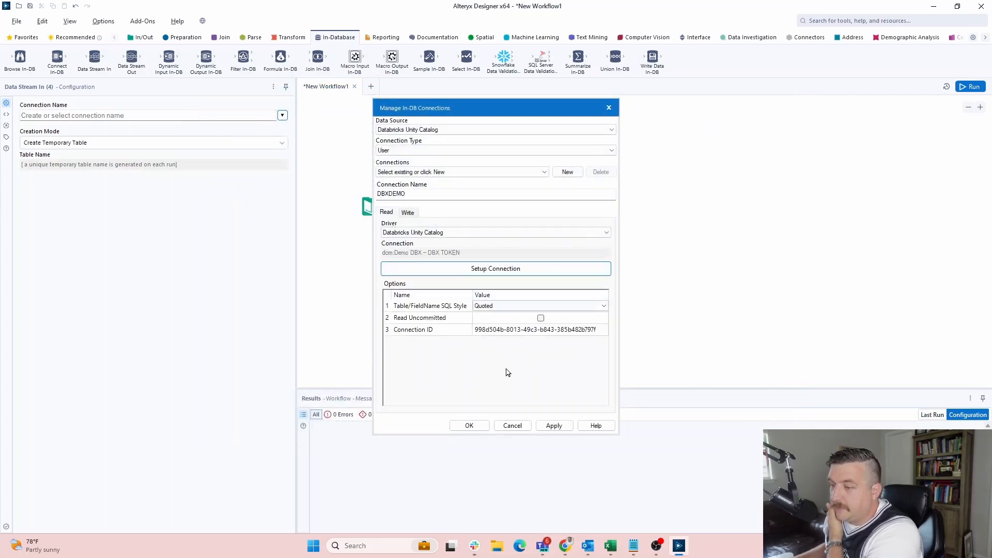
pyautogui.click(408, 212)
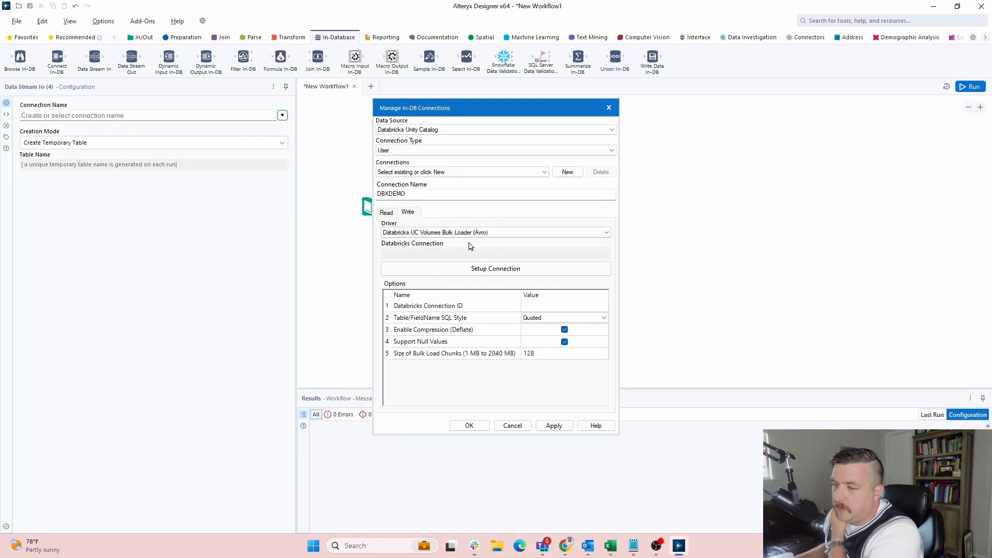
# Step: Create a new Databricks UC Volumes bulk-load data source named 'DBX OUT' and start its host
pyautogui.click(496, 268)
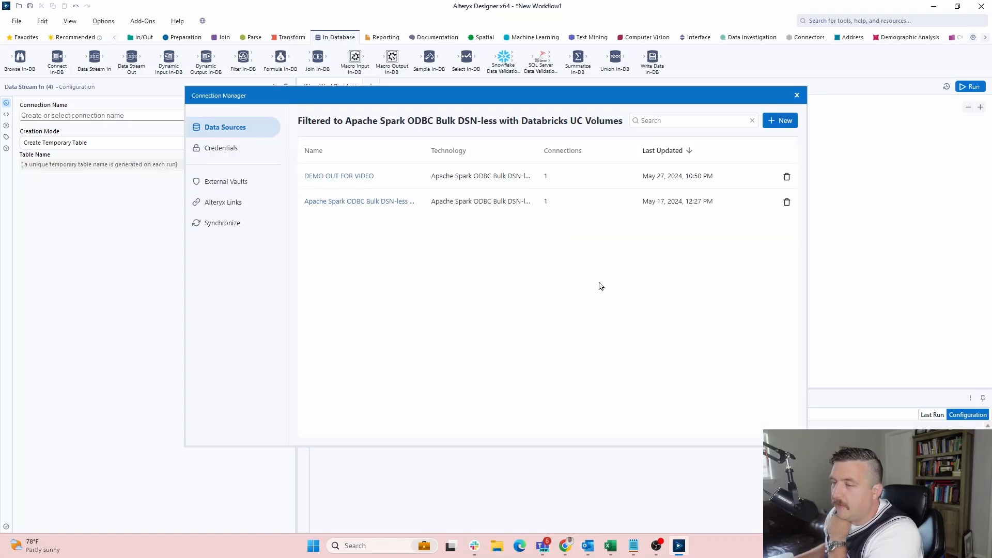
pyautogui.moveTo(379, 256)
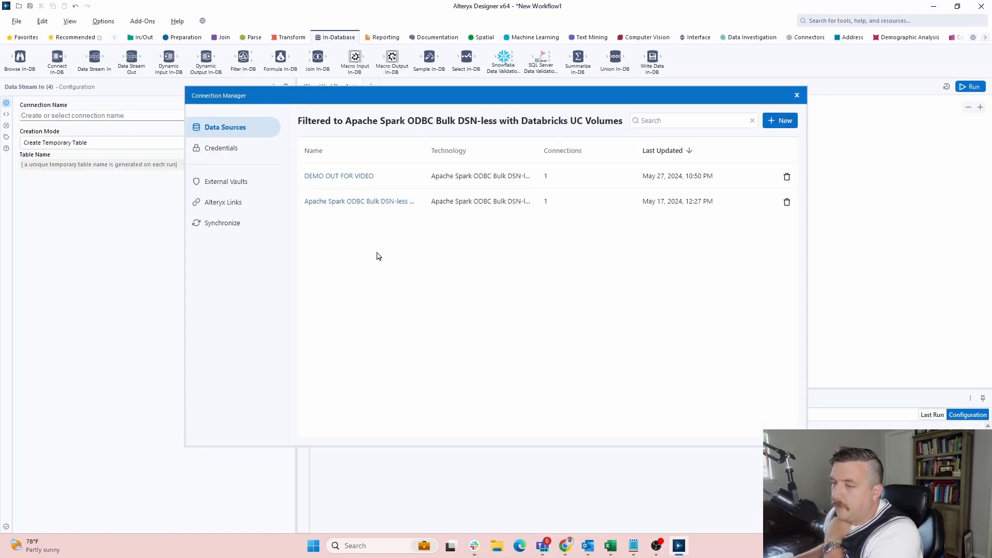
pyautogui.moveTo(355, 259)
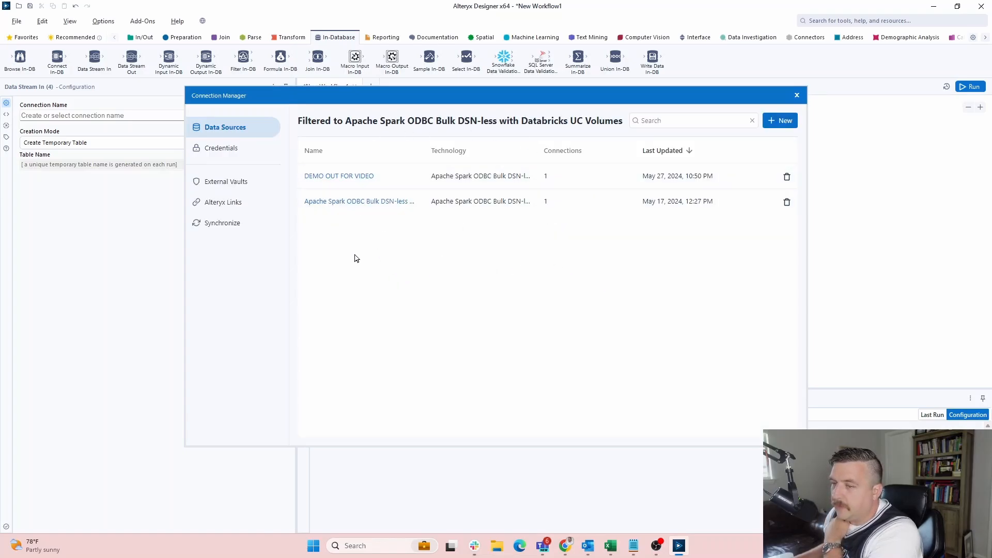
pyautogui.click(780, 121)
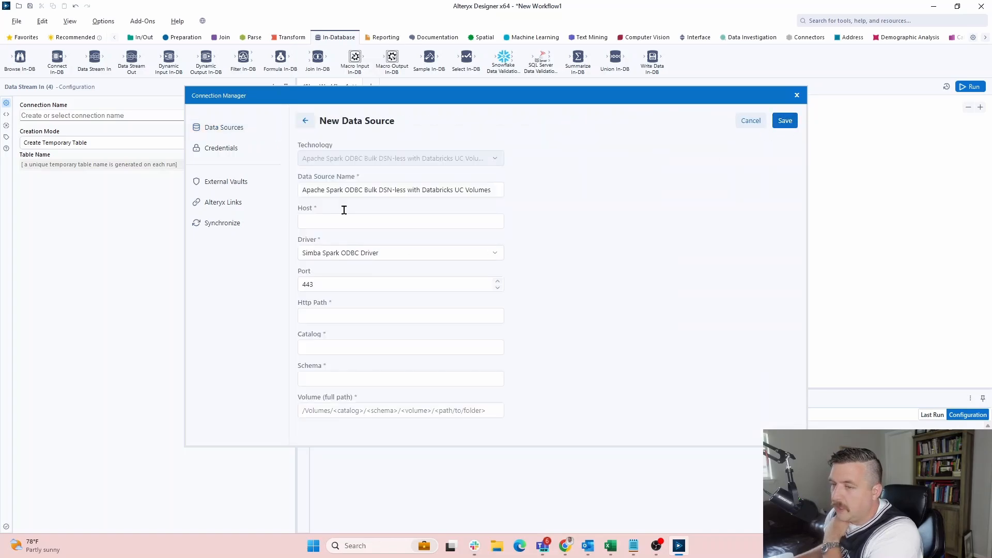
pyautogui.tripleClick(400, 189)
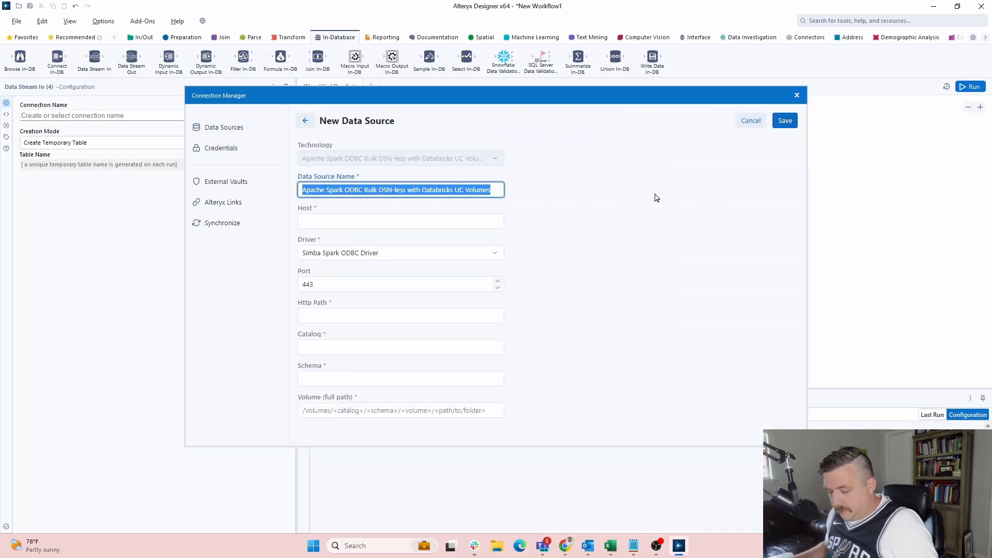
pyautogui.write('DBS OU')
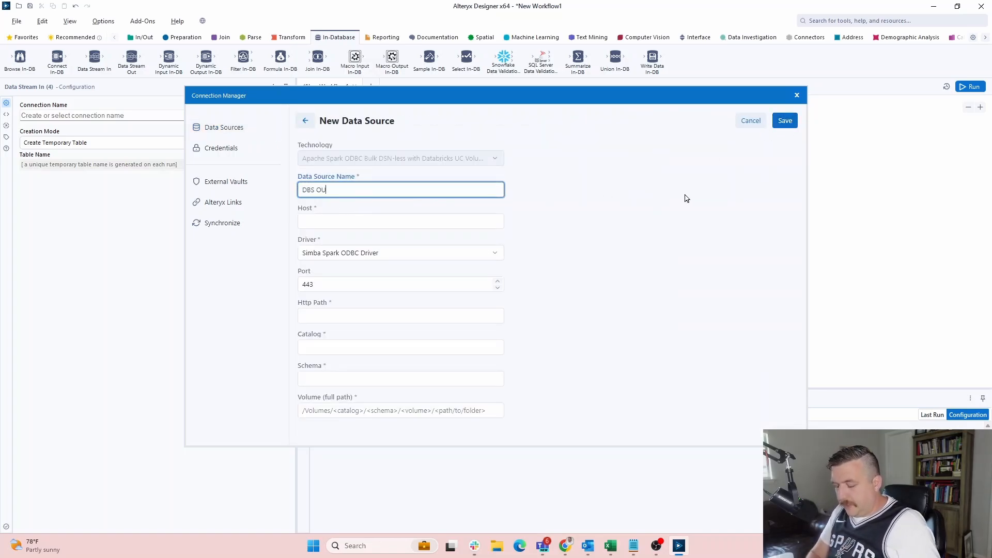
pyautogui.press('Backspace')
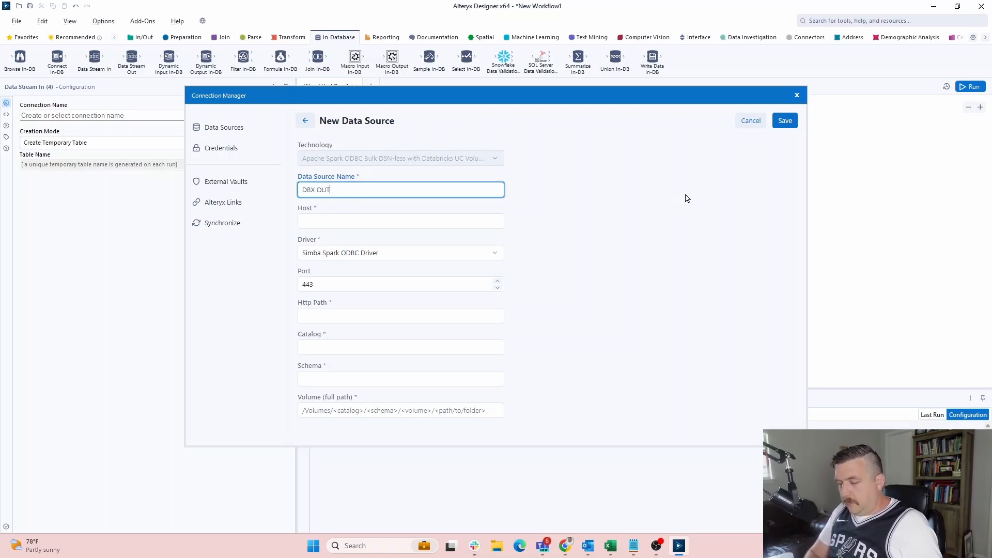
pyautogui.click(400, 221)
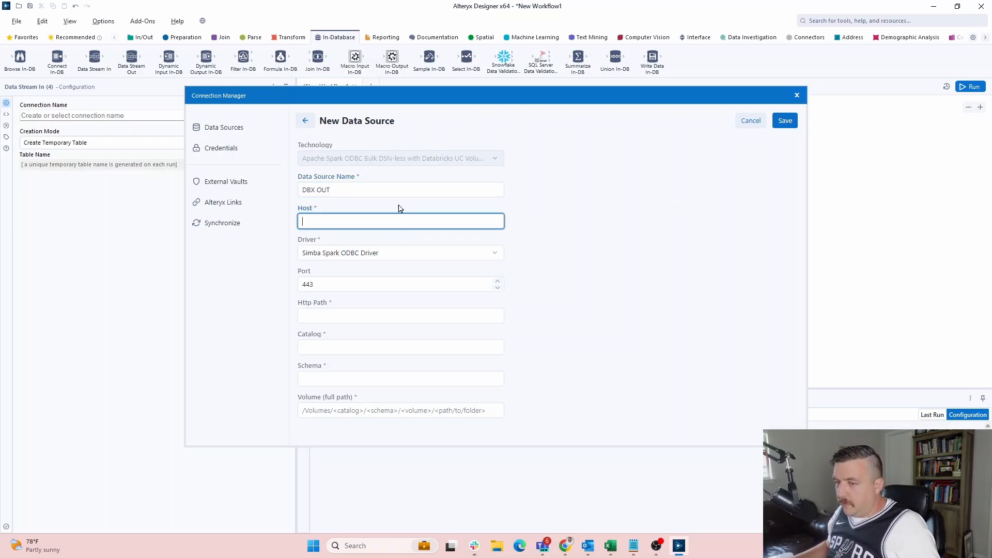
pyautogui.press('alt+tab')
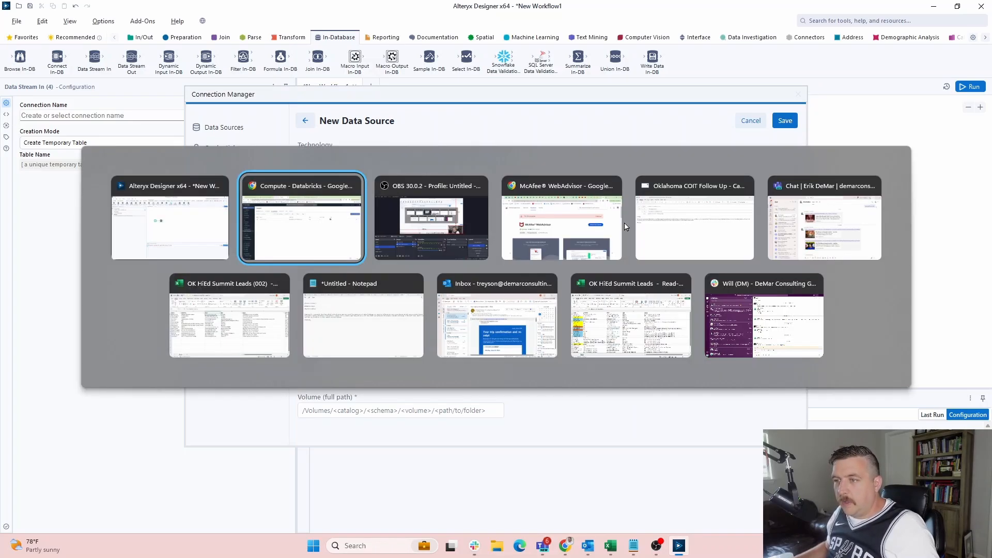
# Step: Open the Databricks Starter Warehouse's connection details to get its server hostname
pyautogui.click(301, 217)
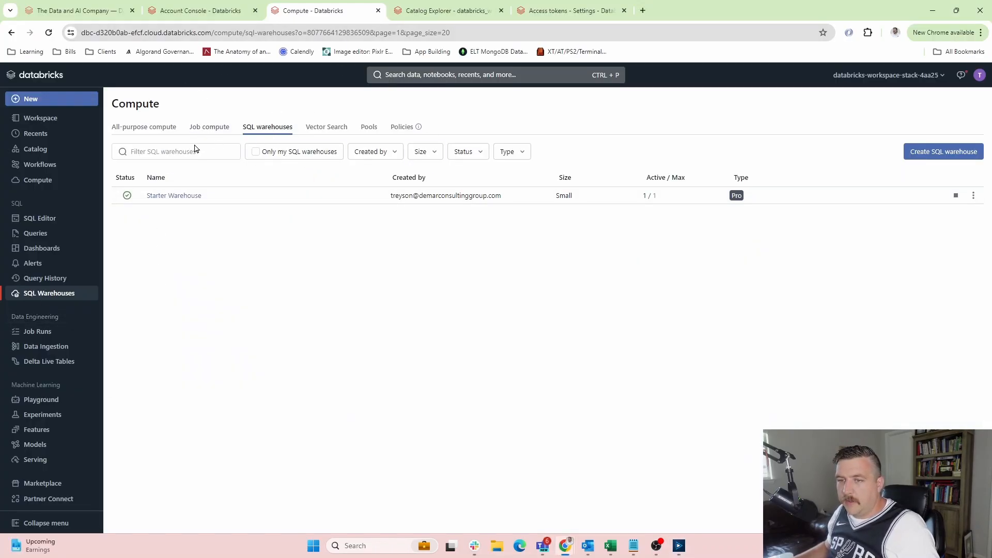
pyautogui.click(173, 195)
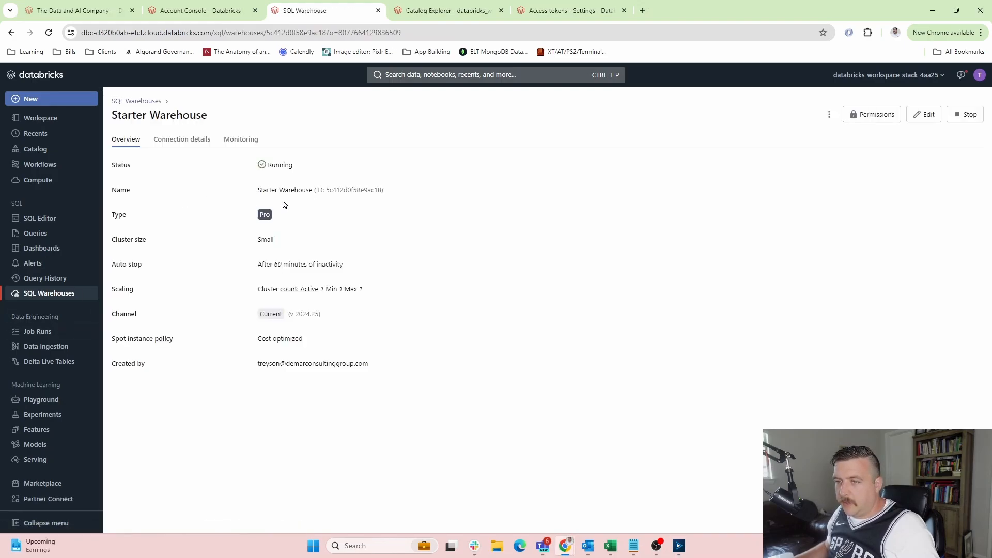
pyautogui.click(181, 139)
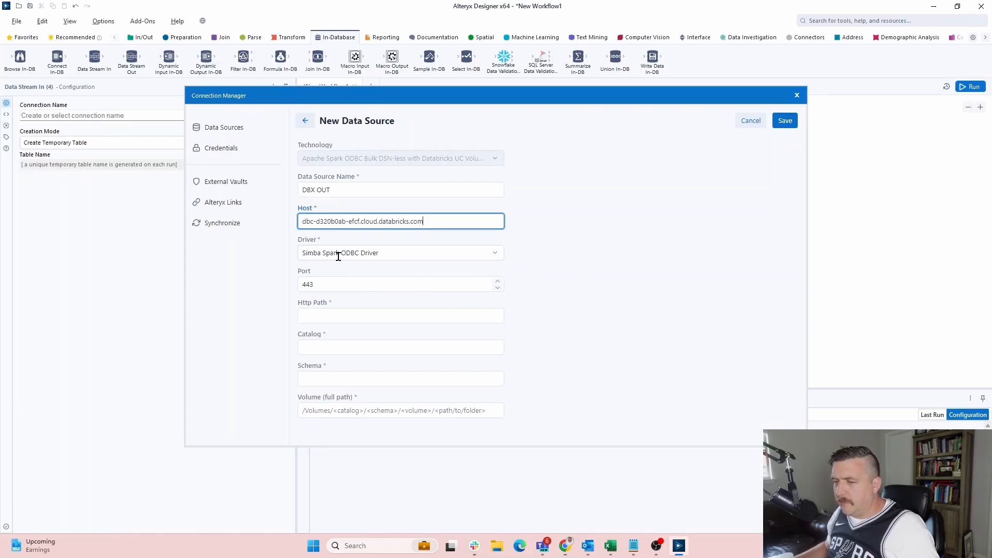
pyautogui.moveTo(495, 255)
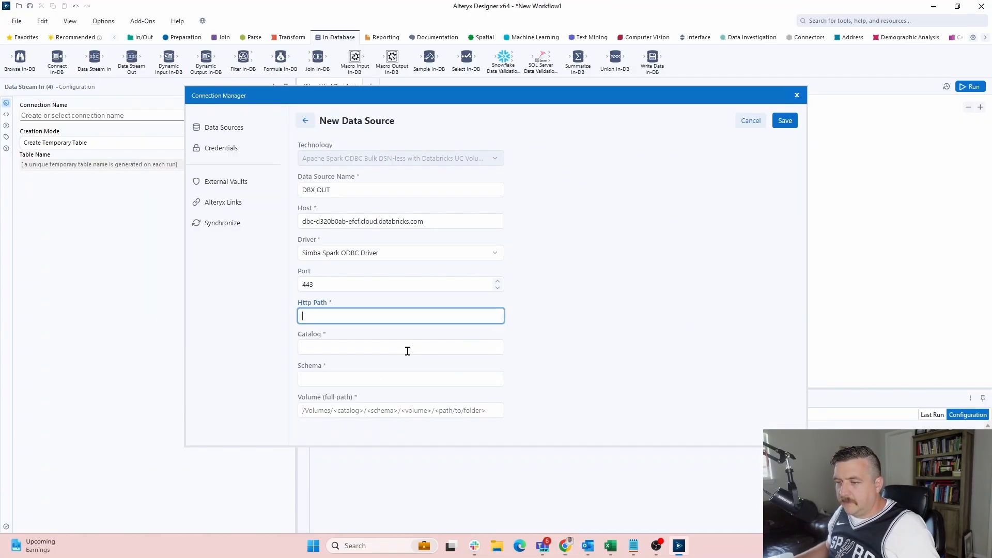
# Step: Enter HTTP path /sql/1.0/warehouses/5c412d0f58e9ac18 for DBX OUT
pyautogui.write('/sql/1.0/warehouses/5c412d0f58e9ac18')
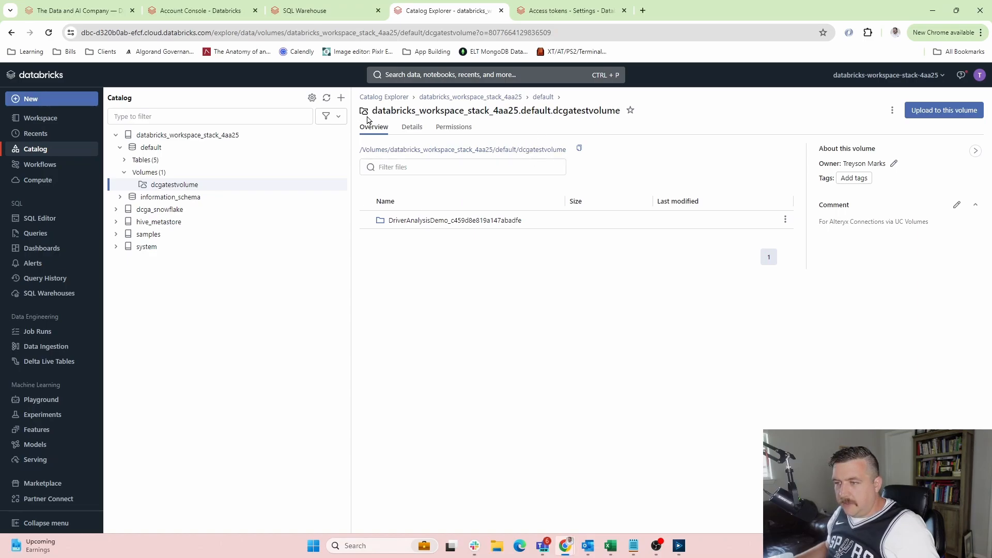
# Step: Copy catalog databricks_workspace_stack_4aa25 from Databricks into DBX OUT's Catalog field
pyautogui.doubleClick(443, 110)
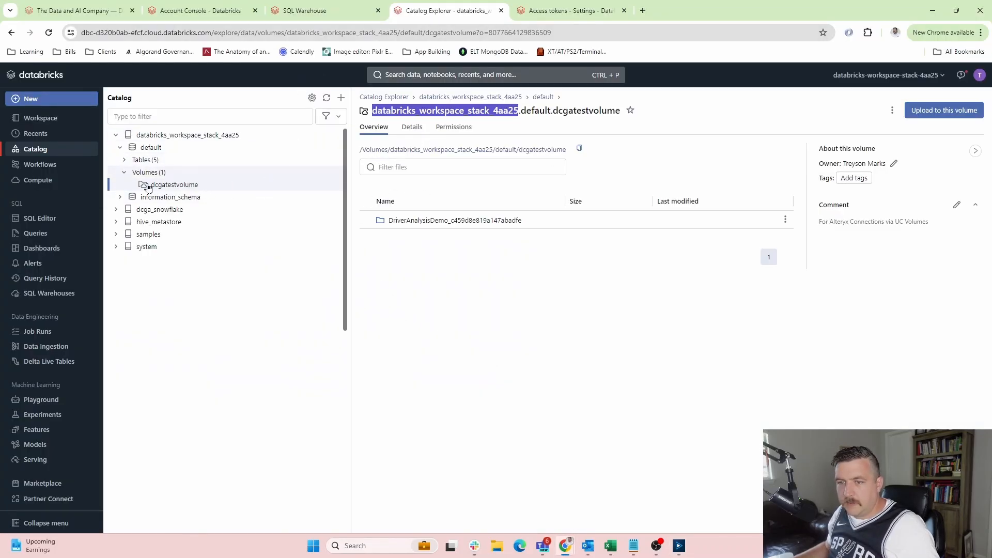
pyautogui.click(150, 147)
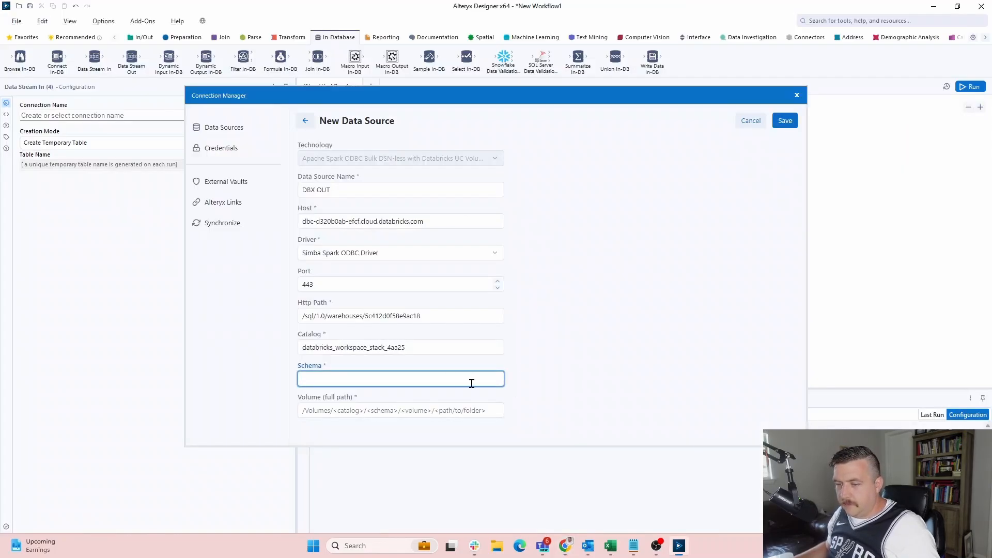
# Step: Set schema 'default' and volume /Volumes/databricks_workspace_stack_4aa25/default/dcgatestvolume, then save DBX OUT
pyautogui.write('default')
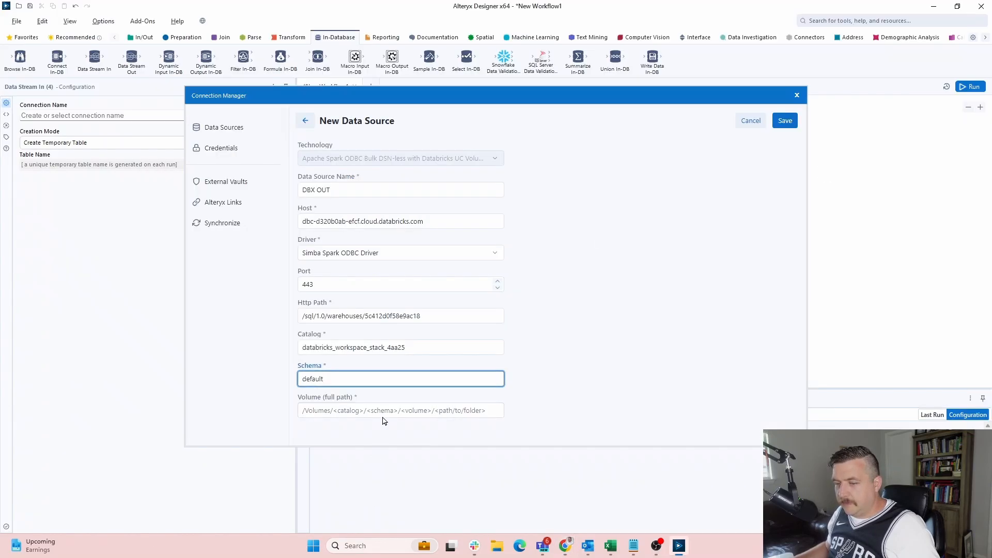
pyautogui.write('/Volumes/databricks_workspace_stack_4aa25/default/dcgatestvolume')
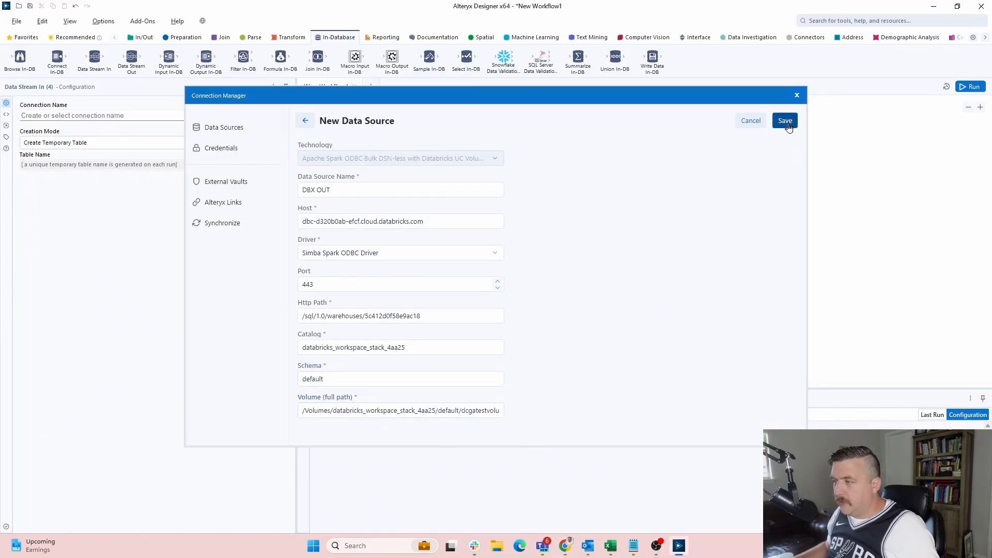
pyautogui.click(785, 121)
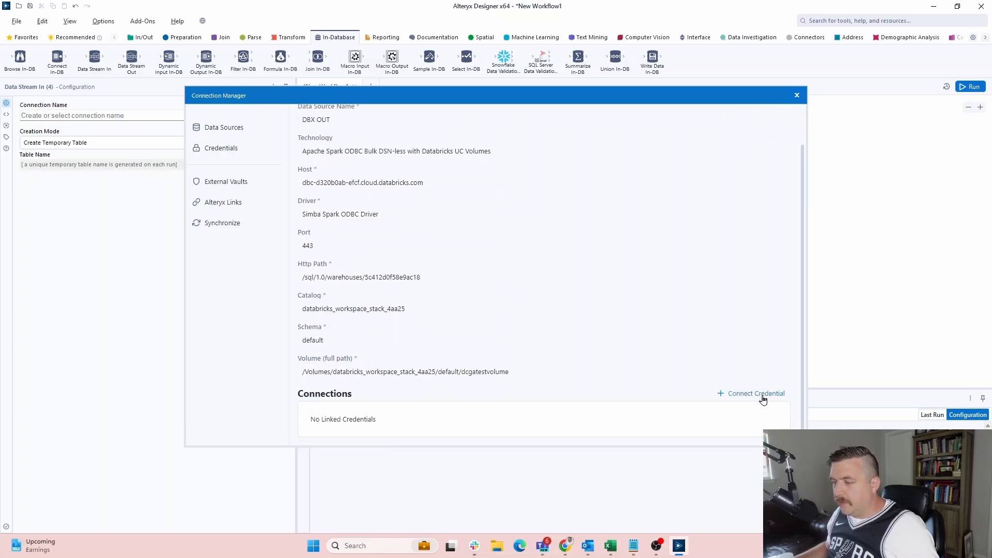
# Step: Link the stored DBX TOKEN credential to the DBX OUT data source
pyautogui.click(756, 393)
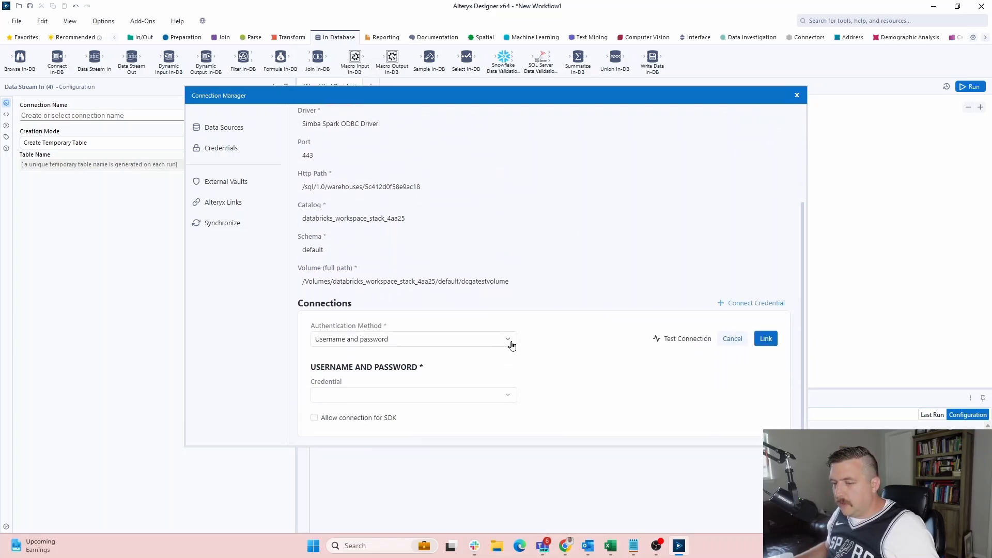
pyautogui.click(411, 339)
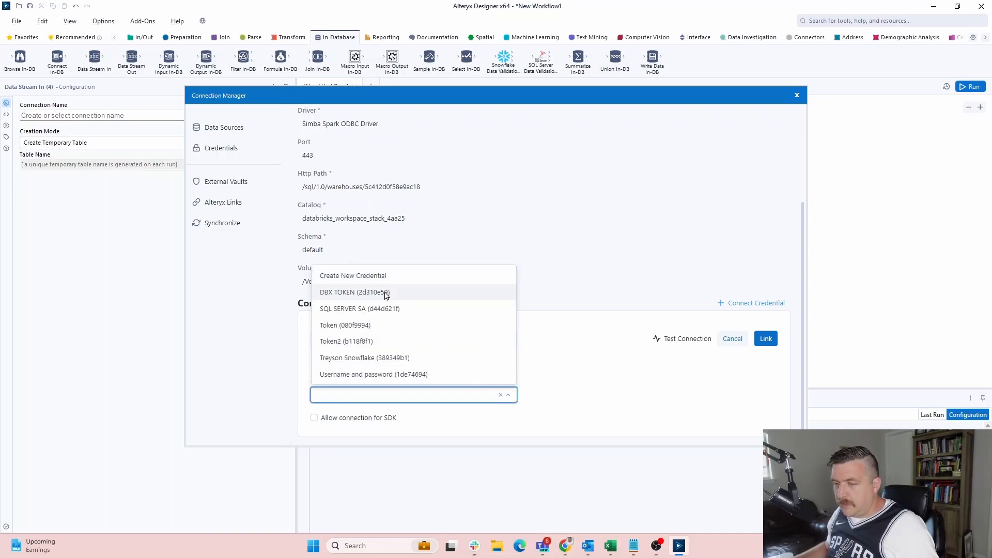
pyautogui.click(353, 292)
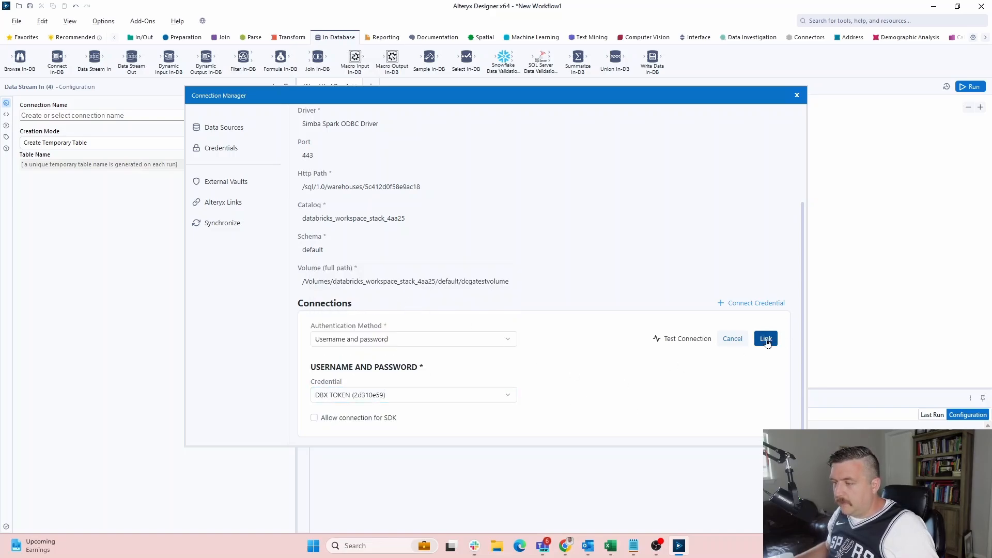
pyautogui.click(766, 338)
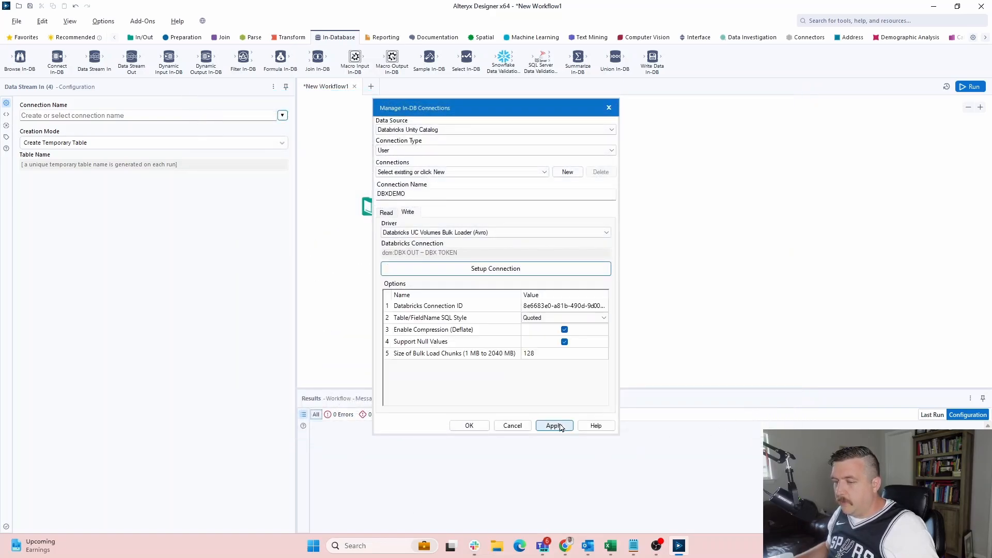
pyautogui.moveTo(551, 435)
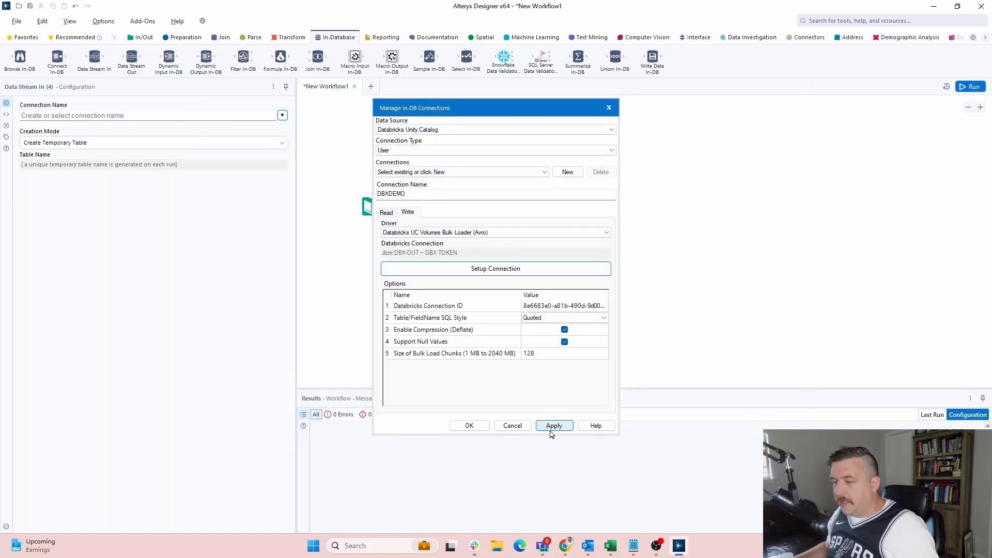
# Step: Apply the DBXDEMO in-DB connection and close Manage In-DB Connections
pyautogui.click(554, 425)
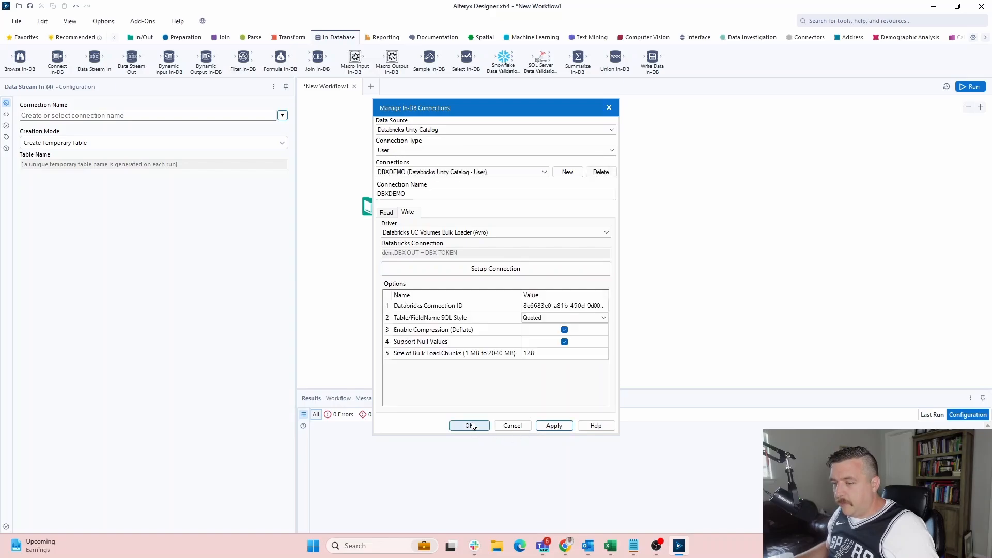
pyautogui.click(470, 426)
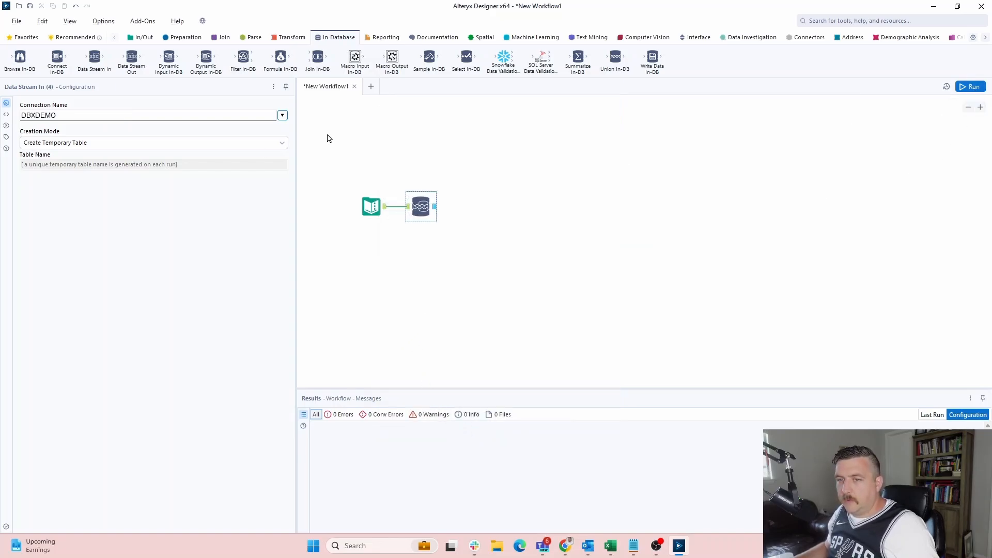
# Step: Set Data Stream In to Create New Table with table name DBXVIDEOOUT
pyautogui.click(152, 142)
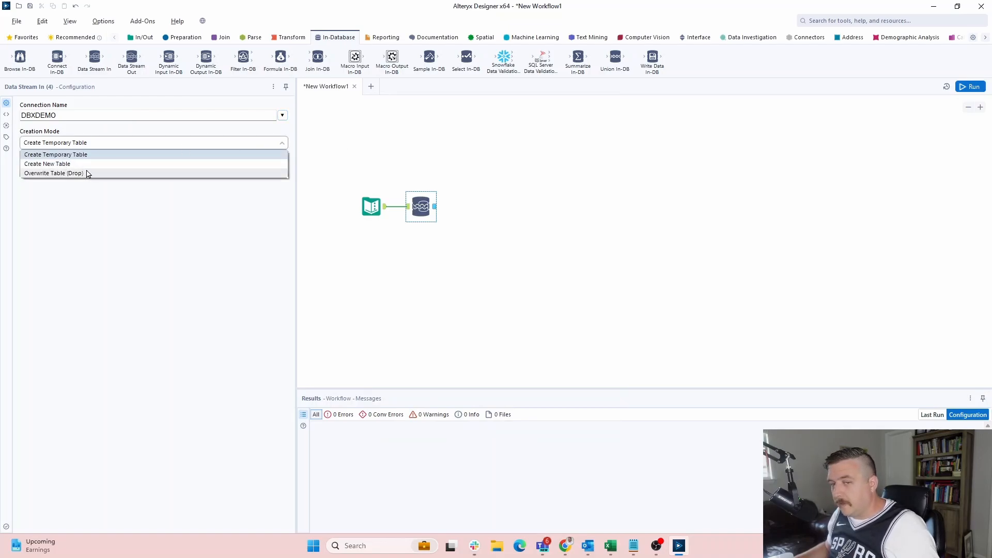
pyautogui.moveTo(47, 163)
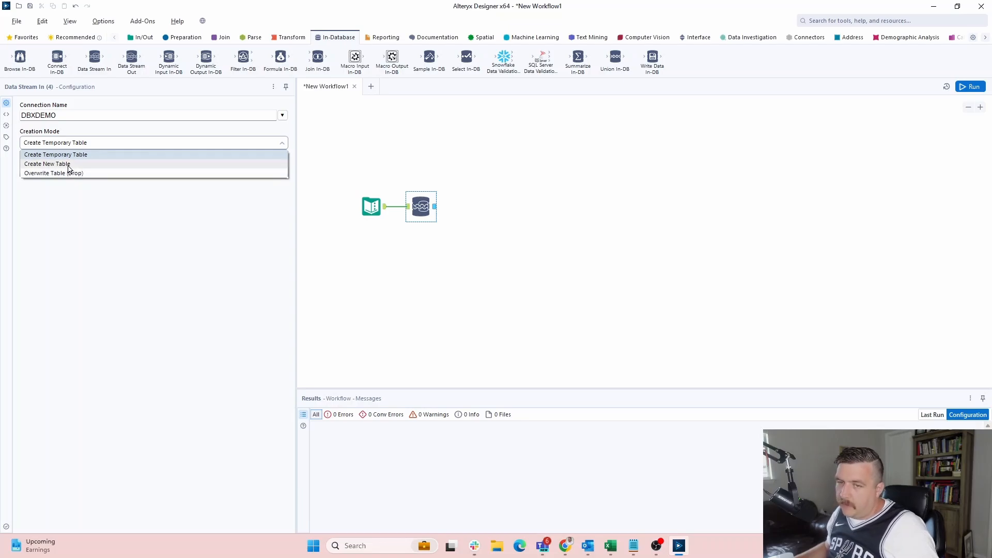
pyautogui.click(46, 164)
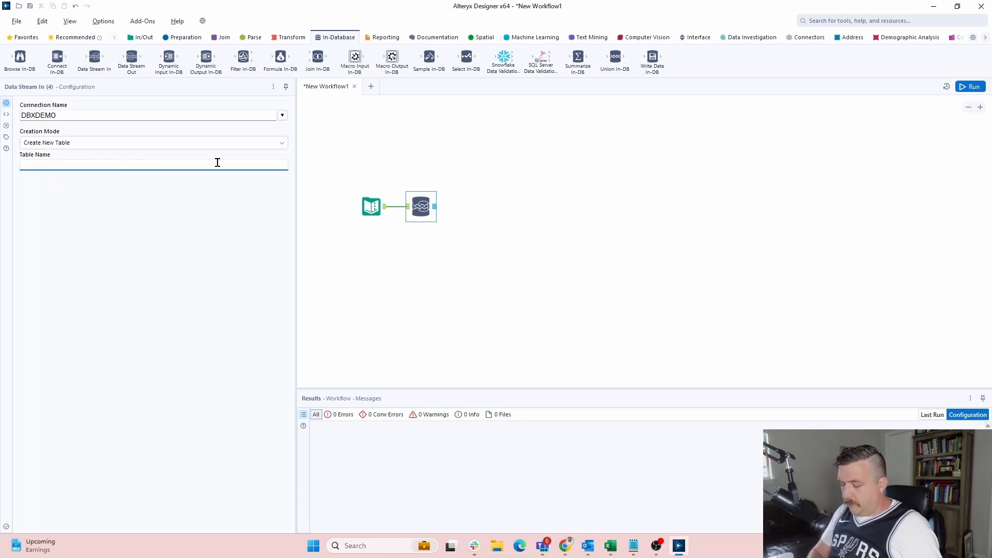
pyautogui.write('DX')
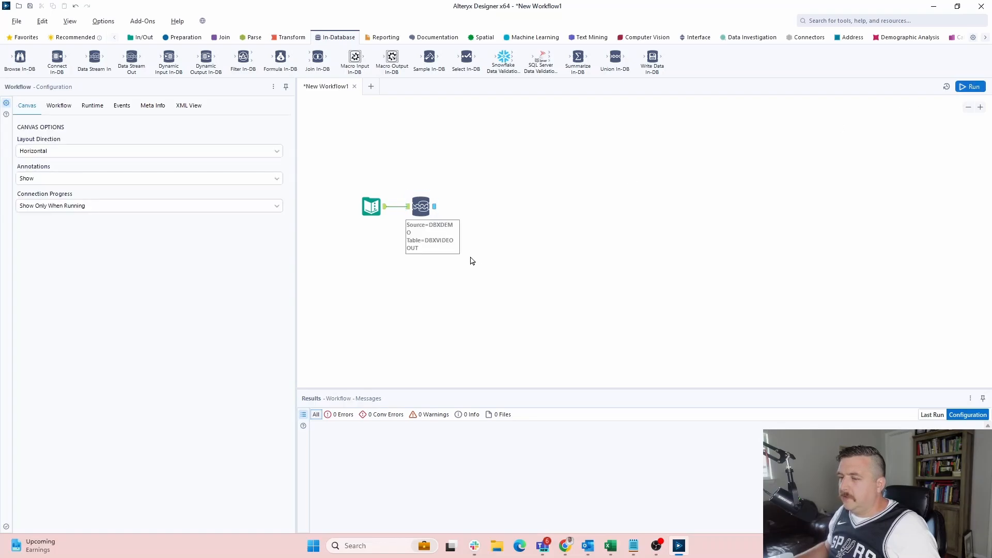
pyautogui.moveTo(561, 221)
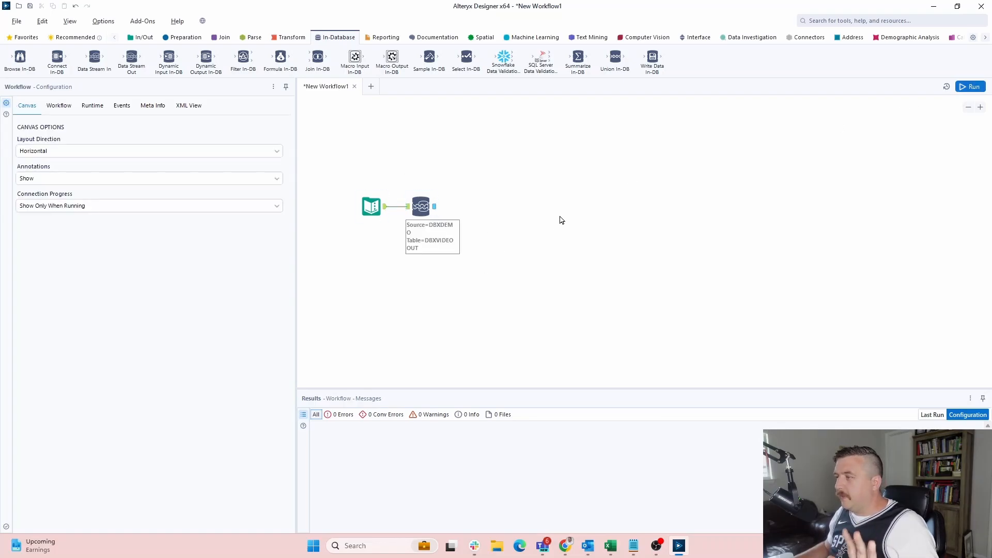
# Step: Run the workflow so Data Stream In creates and loads DBXVIDEOOUT
pyautogui.click(973, 86)
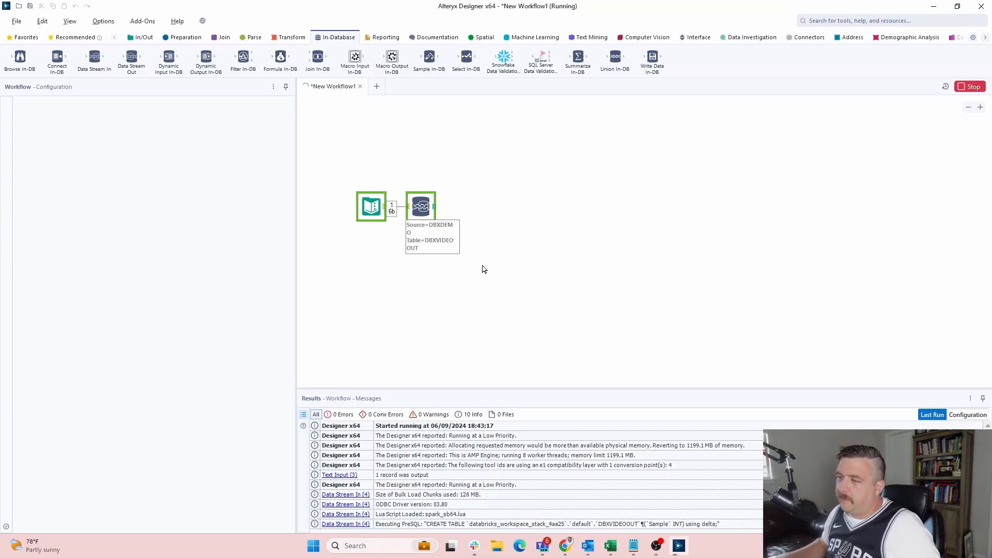
pyautogui.moveTo(637, 126)
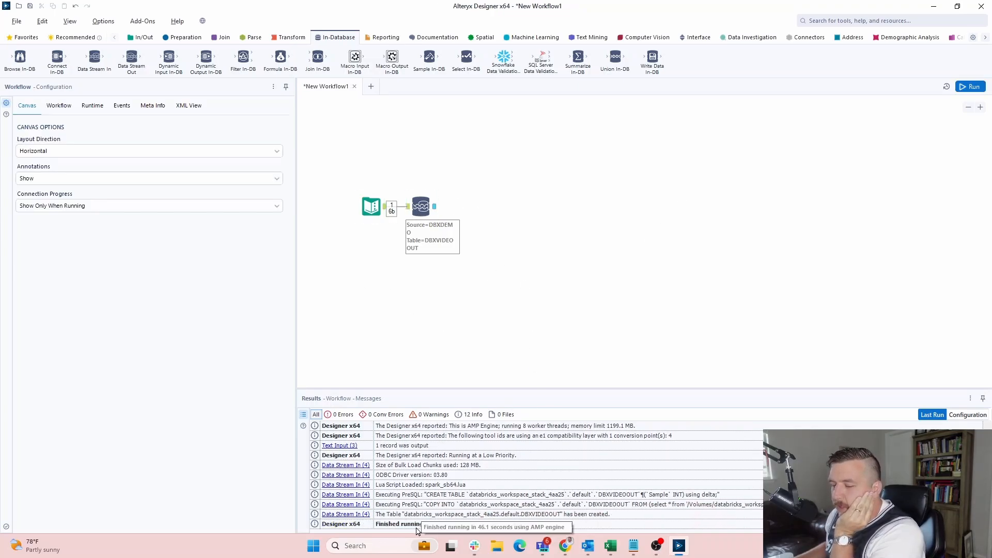
pyautogui.moveTo(444, 507)
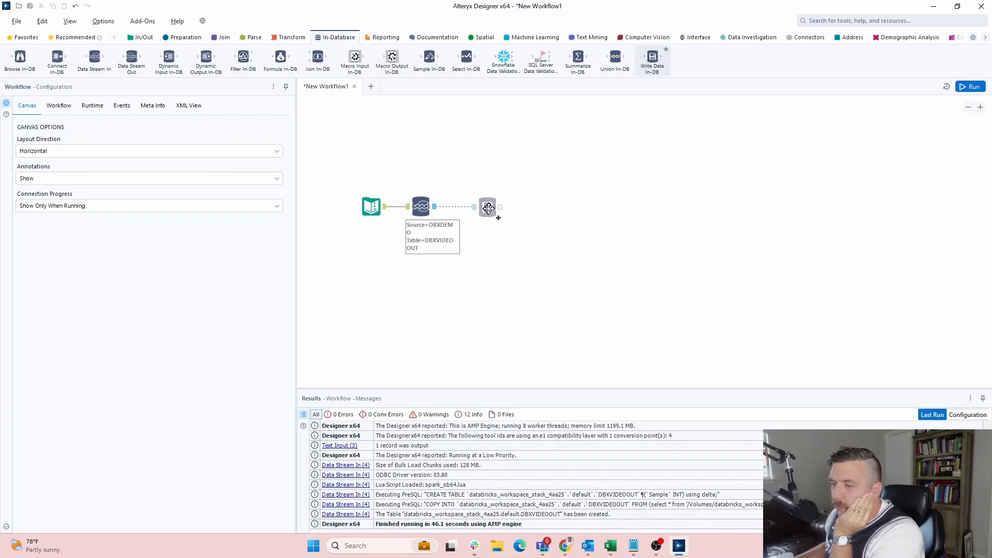
# Step: Place Write Data In-DB after Data Stream In with Output Mode 'Create New Table'
pyautogui.click(483, 206)
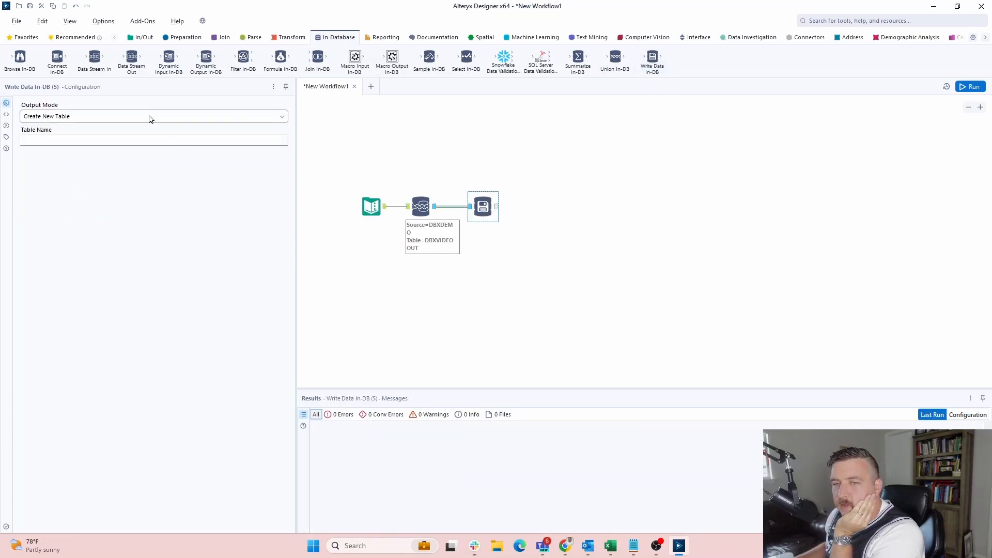
pyautogui.click(152, 116)
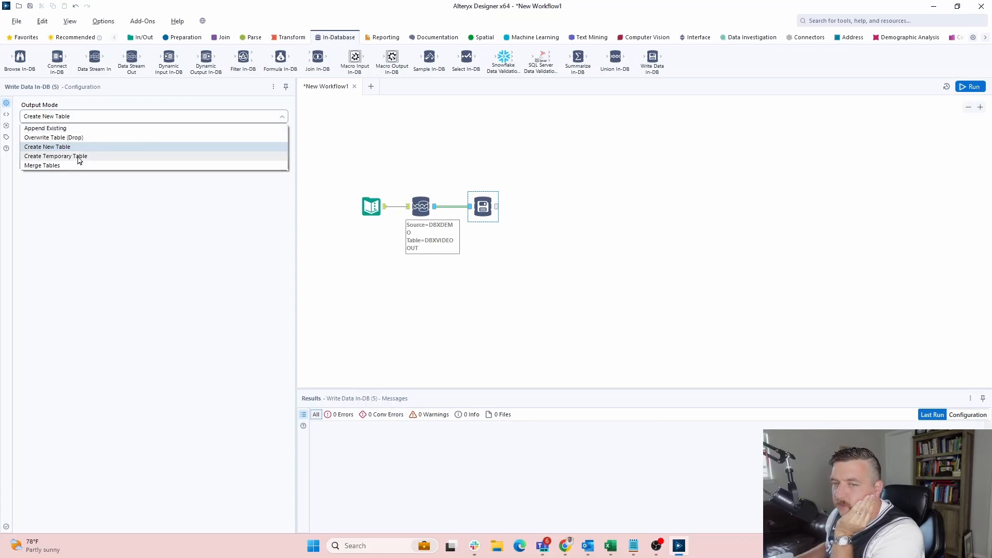
pyautogui.click(47, 146)
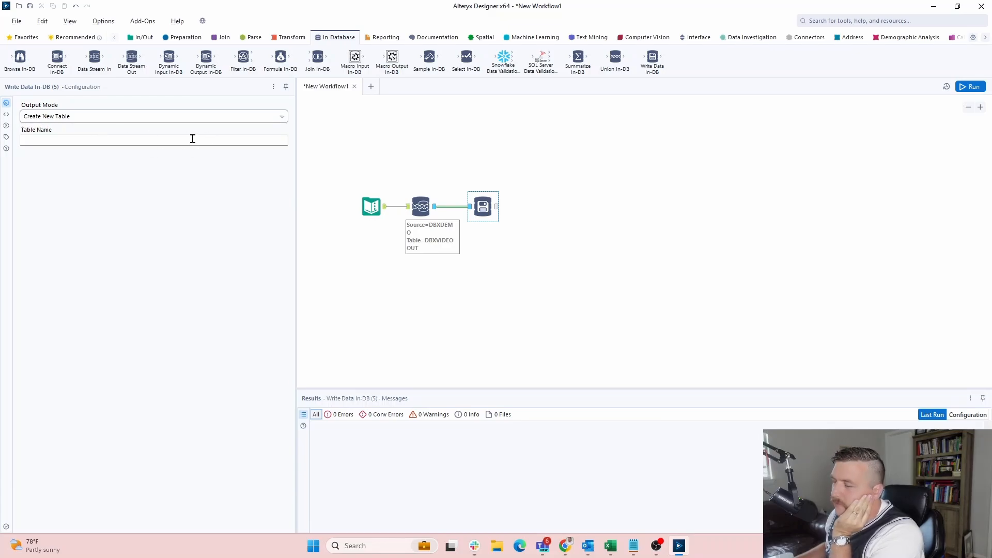
pyautogui.moveTo(609, 179)
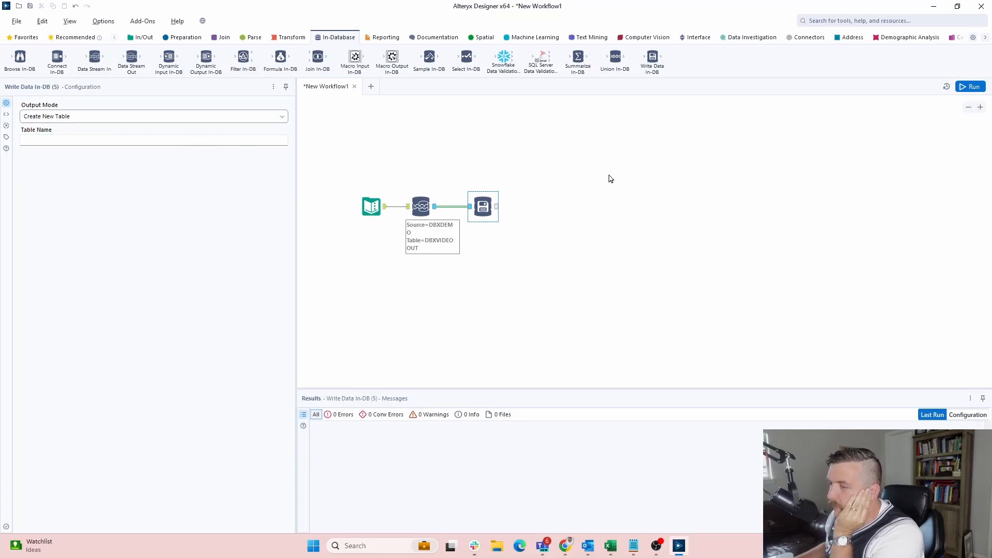